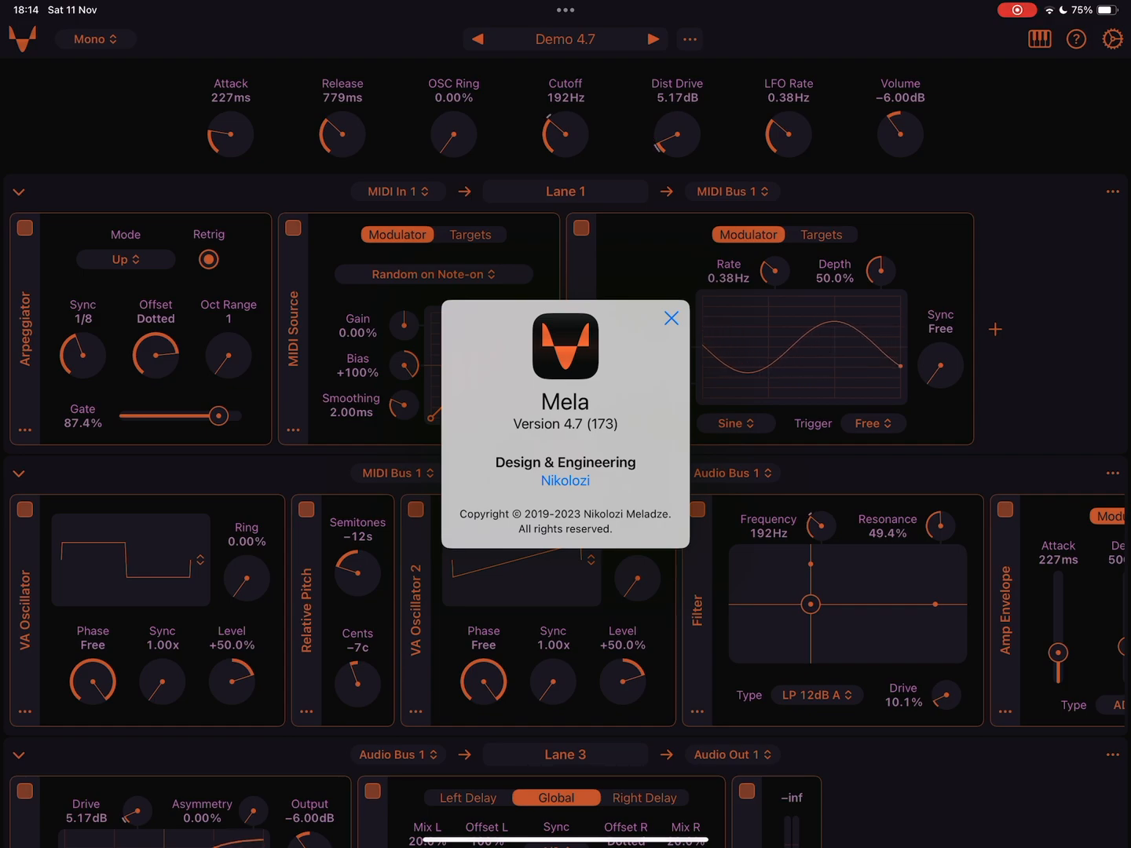
Step: Close the About panel and browse the Audio Processor and Modulator module lists without adding any
click(672, 318)
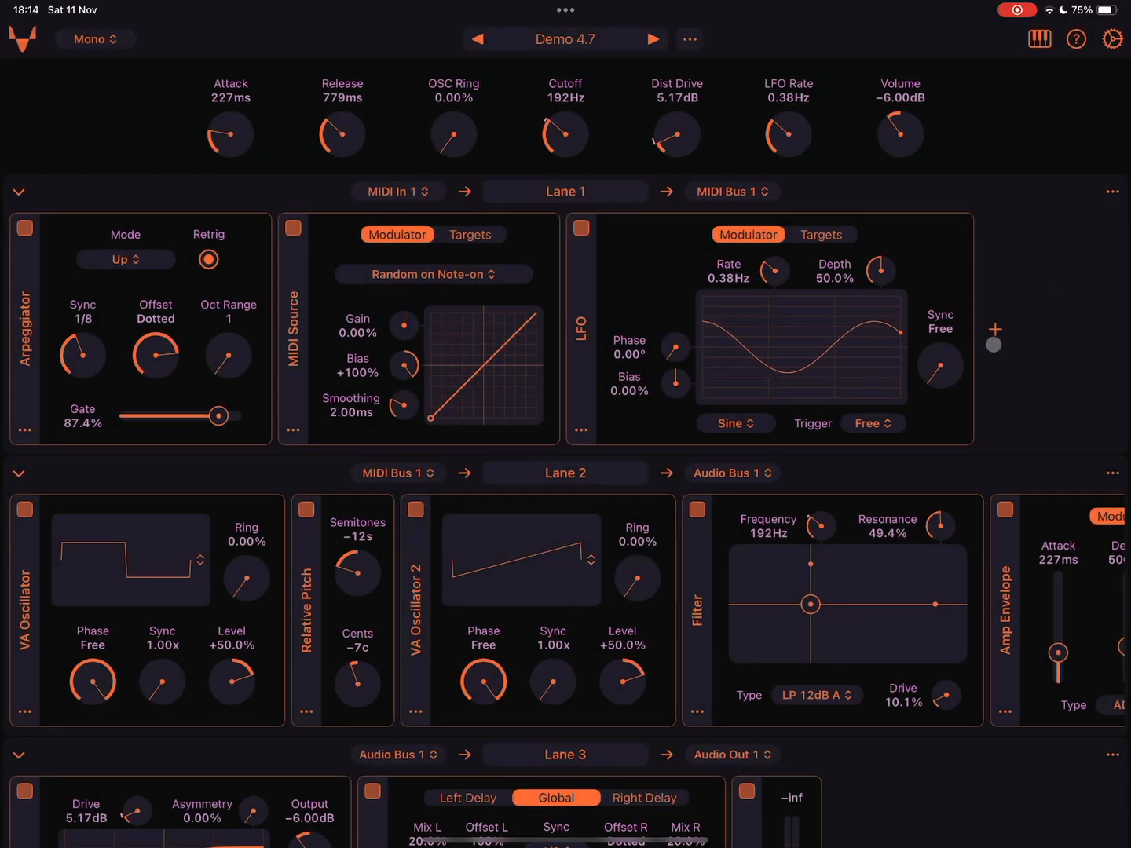
click(993, 330)
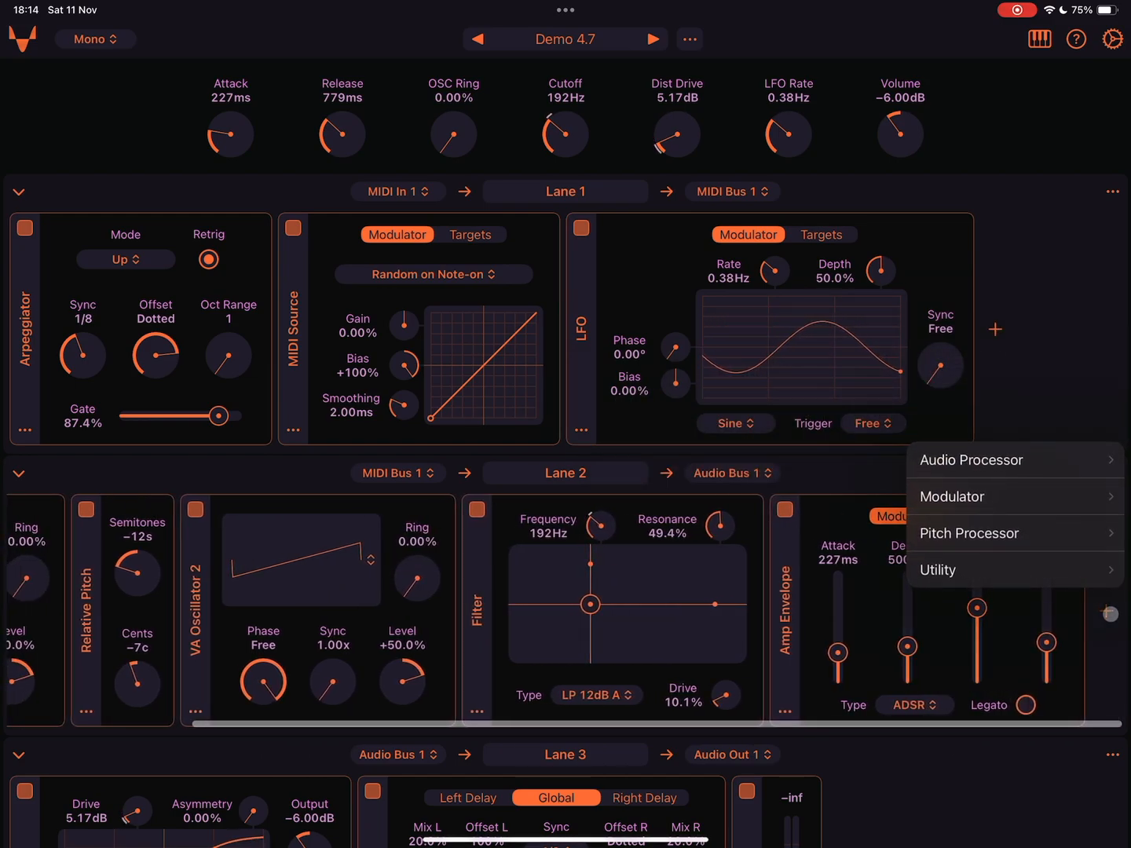
click(972, 461)
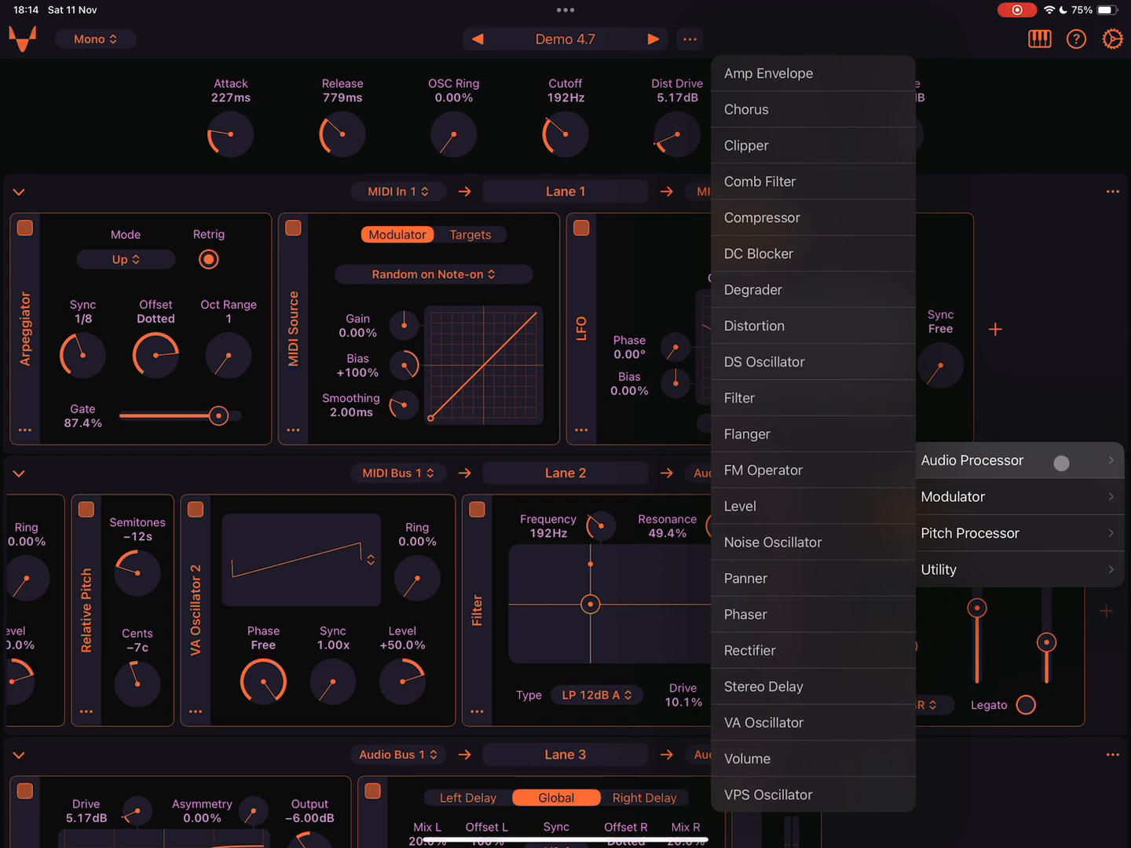
click(952, 496)
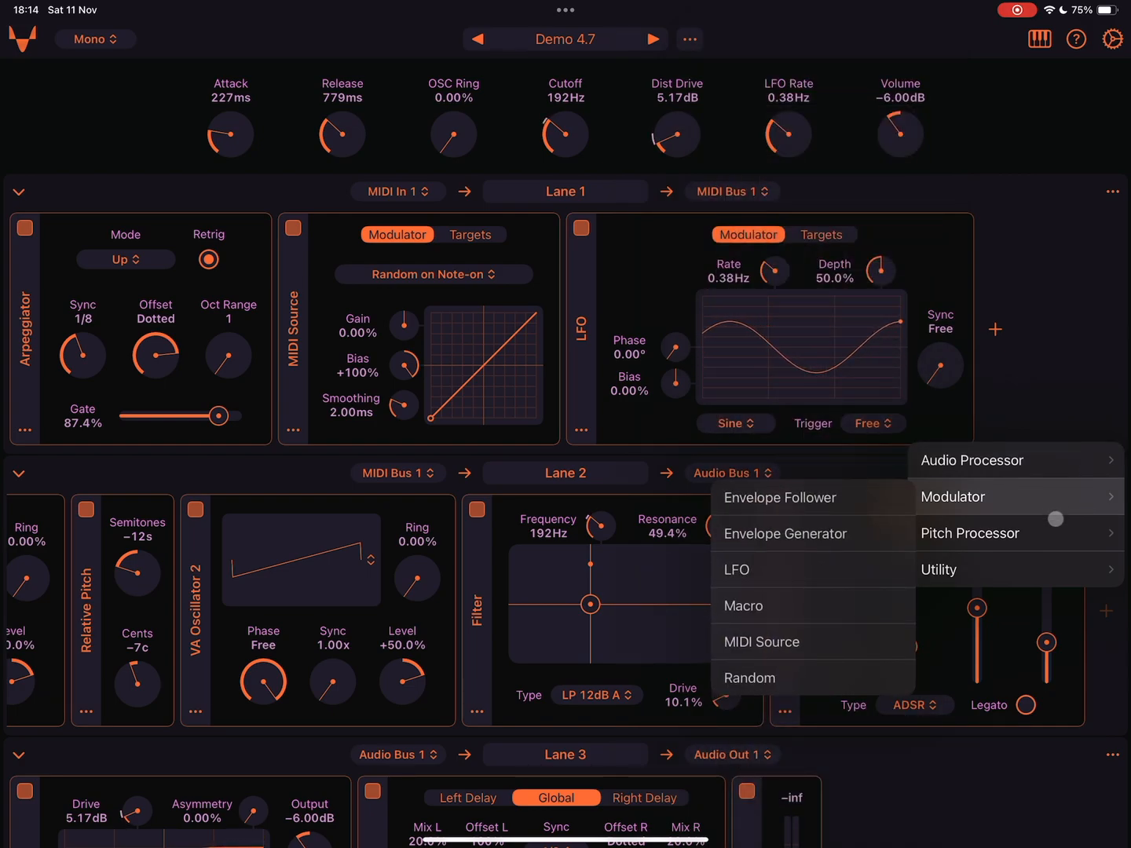
click(970, 533)
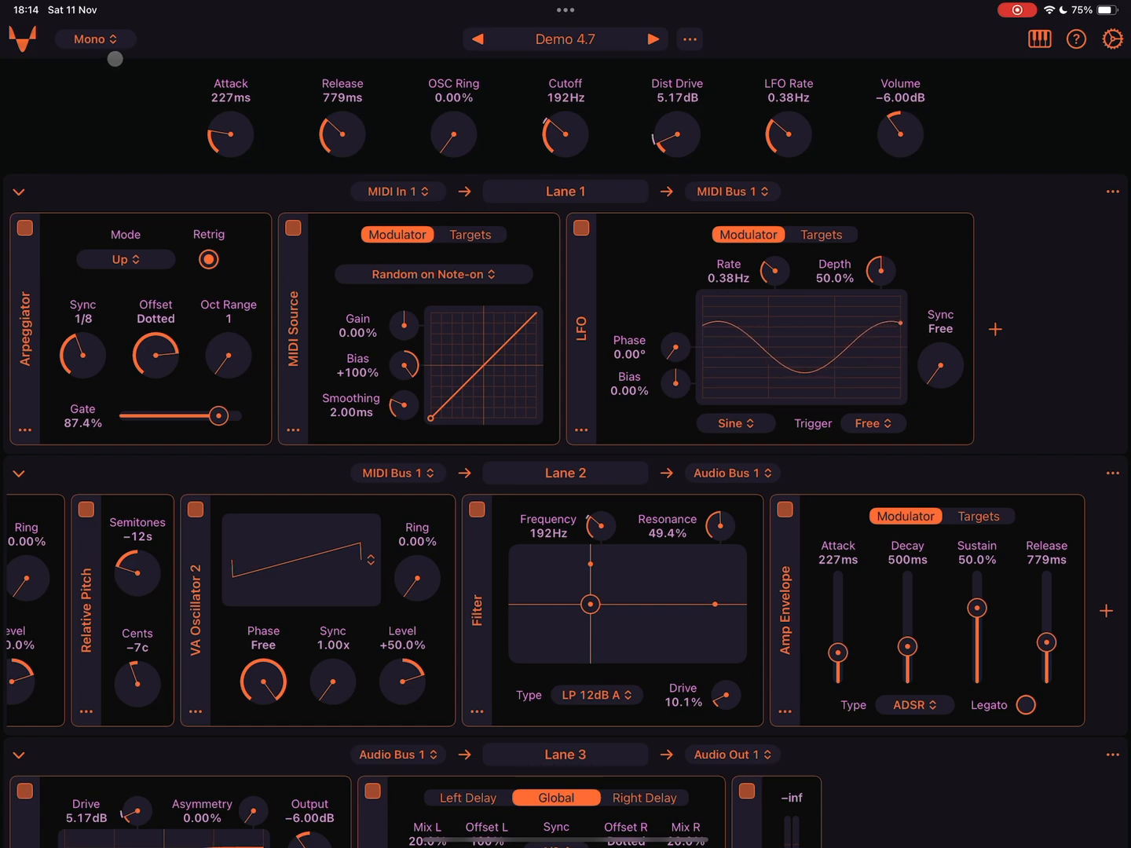
click(95, 39)
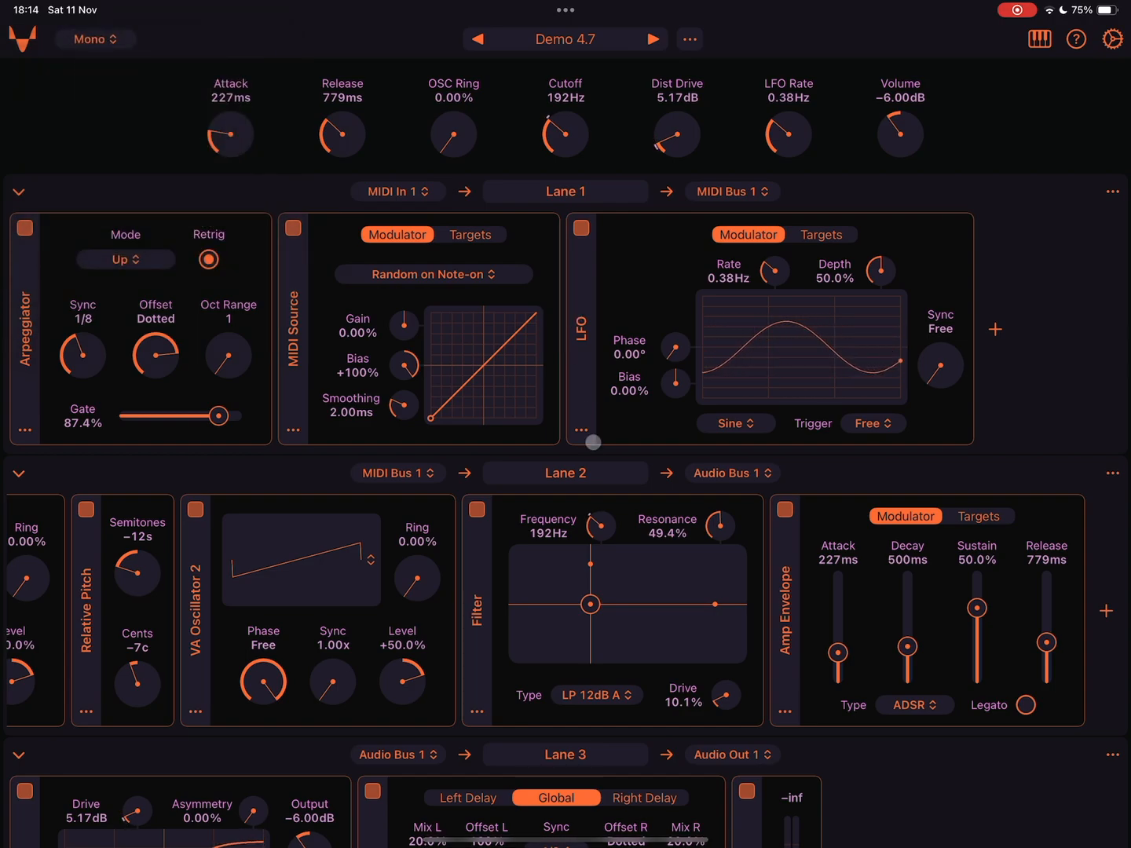
scroll(up, 3)
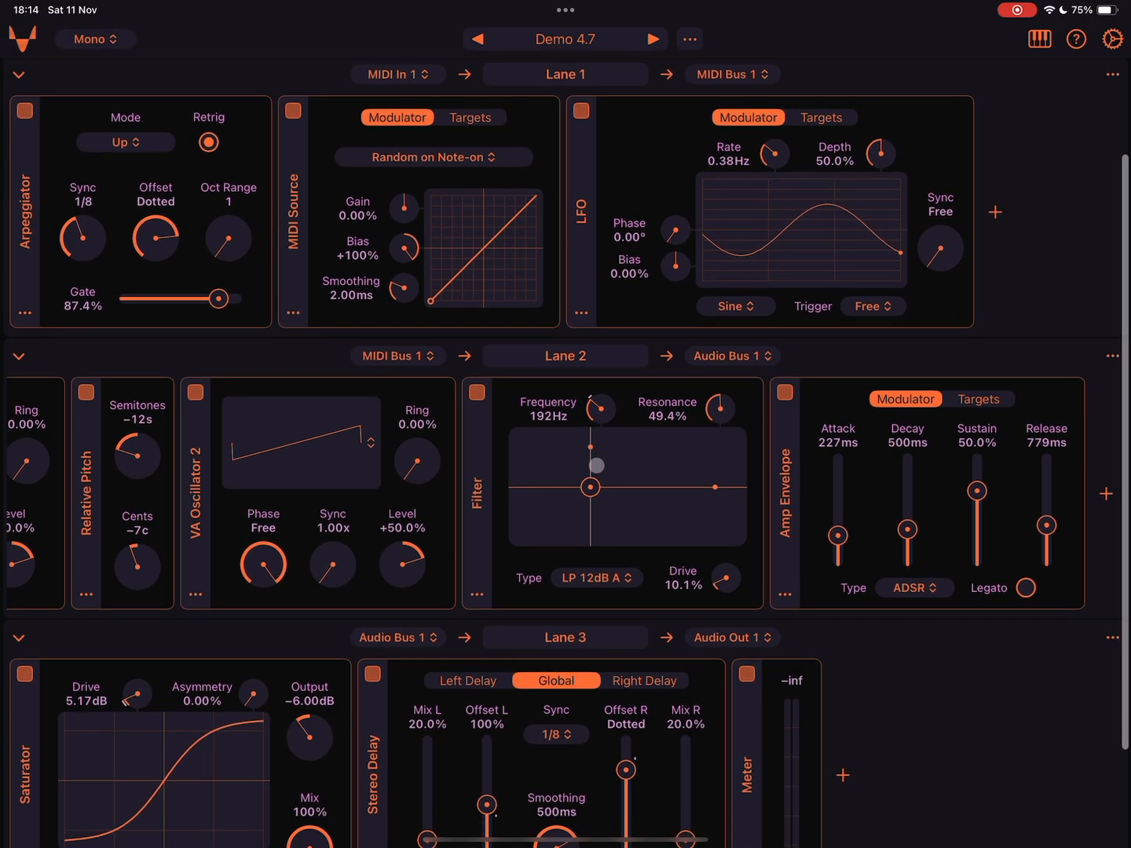
scroll(down, 3)
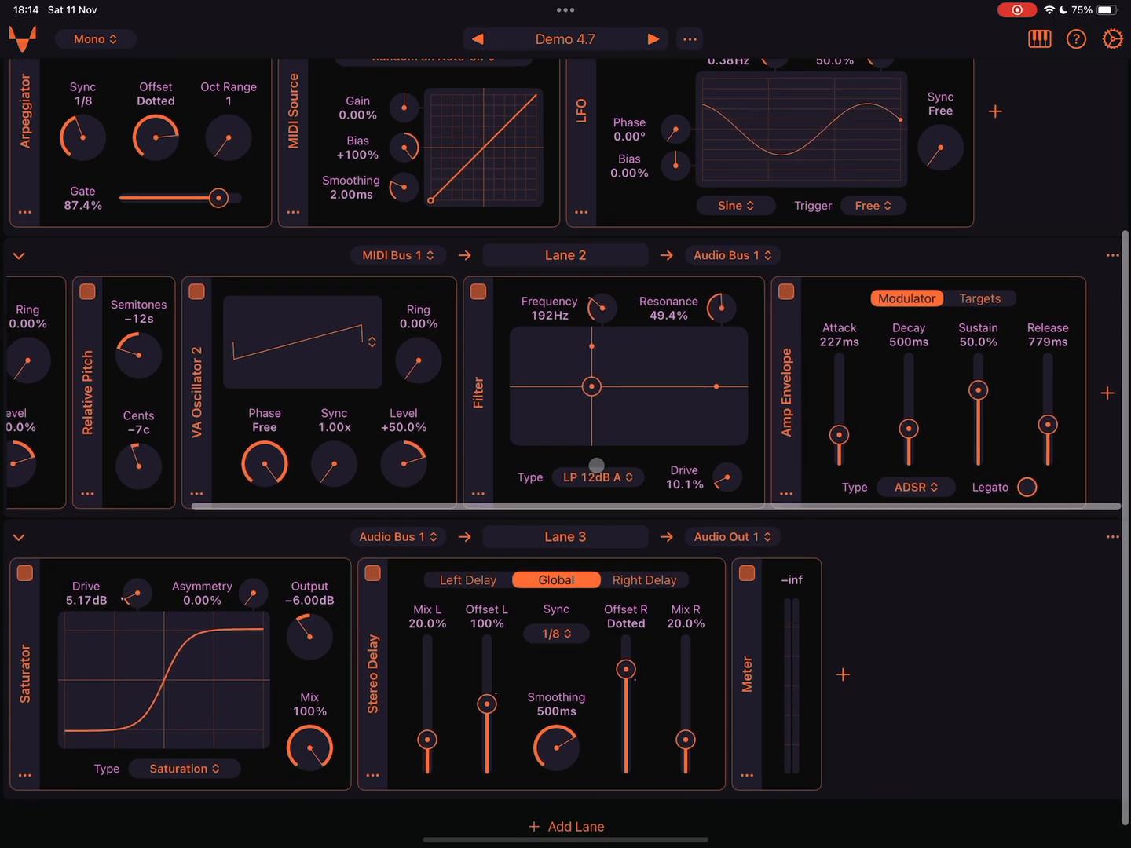
scroll(left, 3)
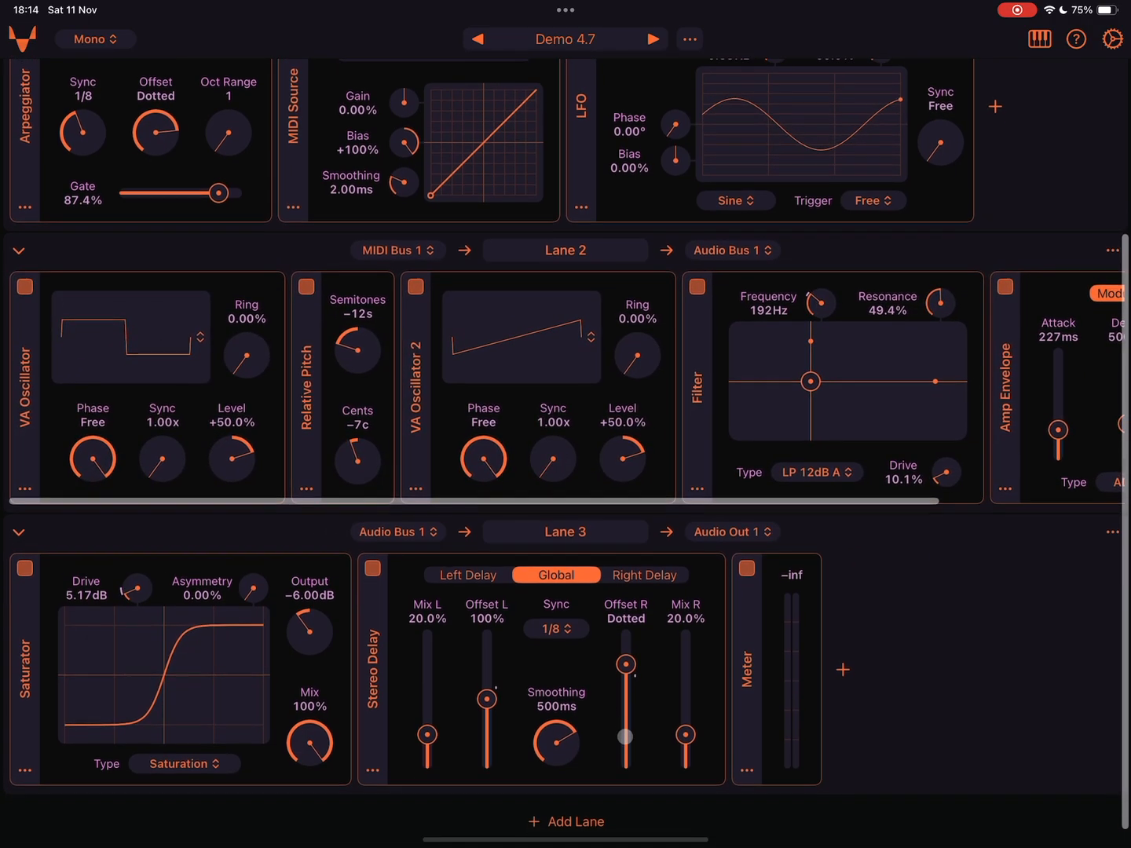
scroll(up, 3)
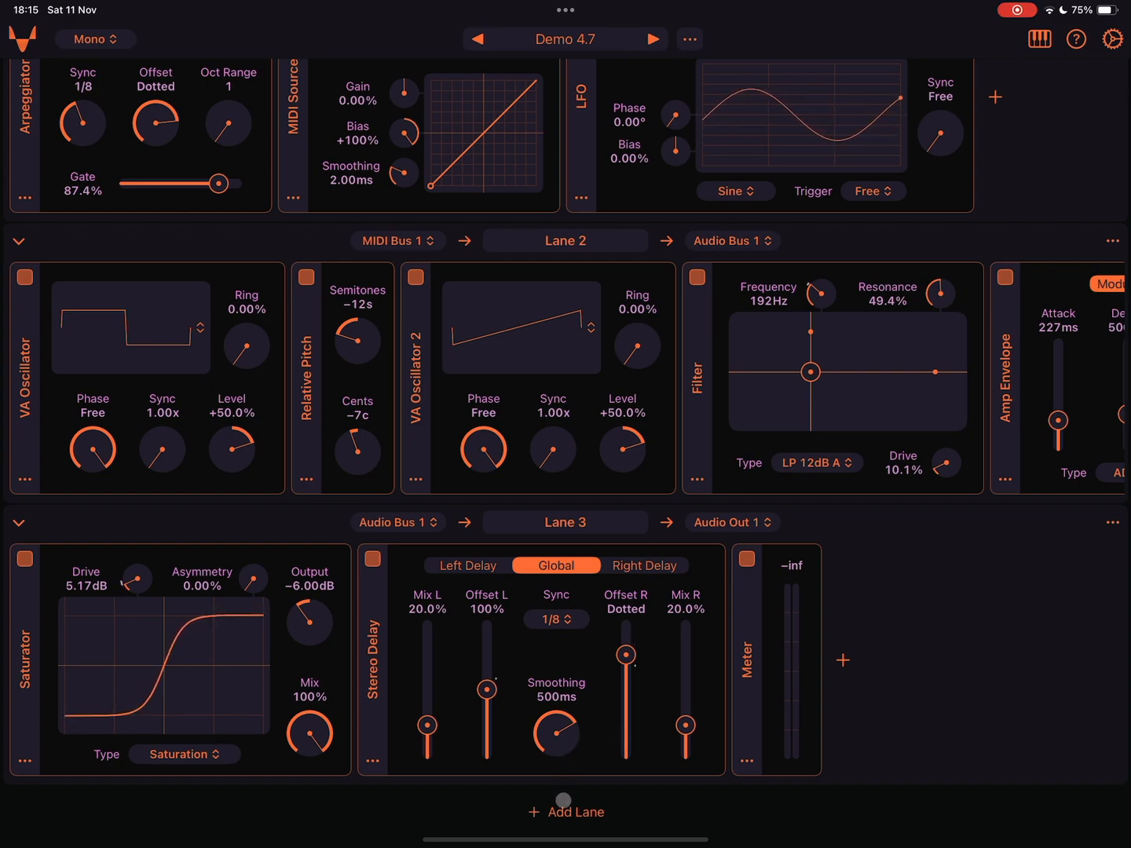
click(565, 812)
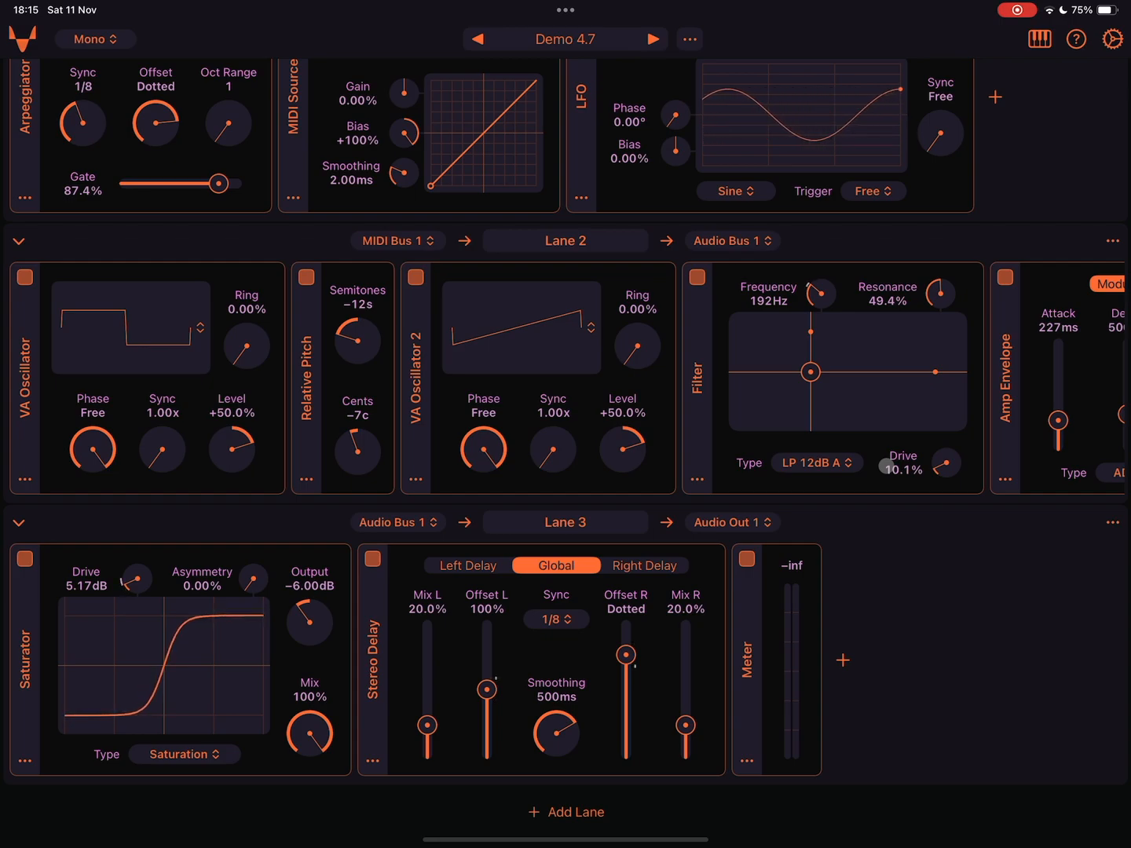
scroll(down, 3)
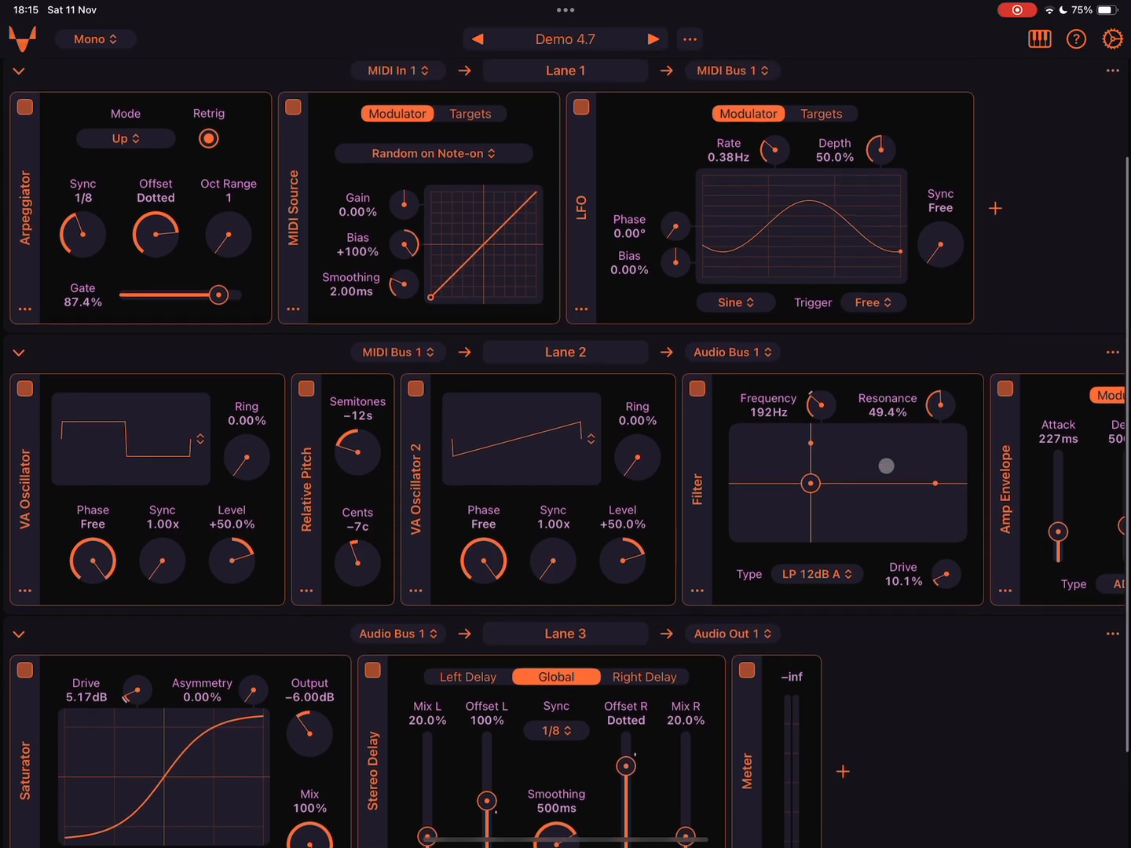
scroll(down, 3)
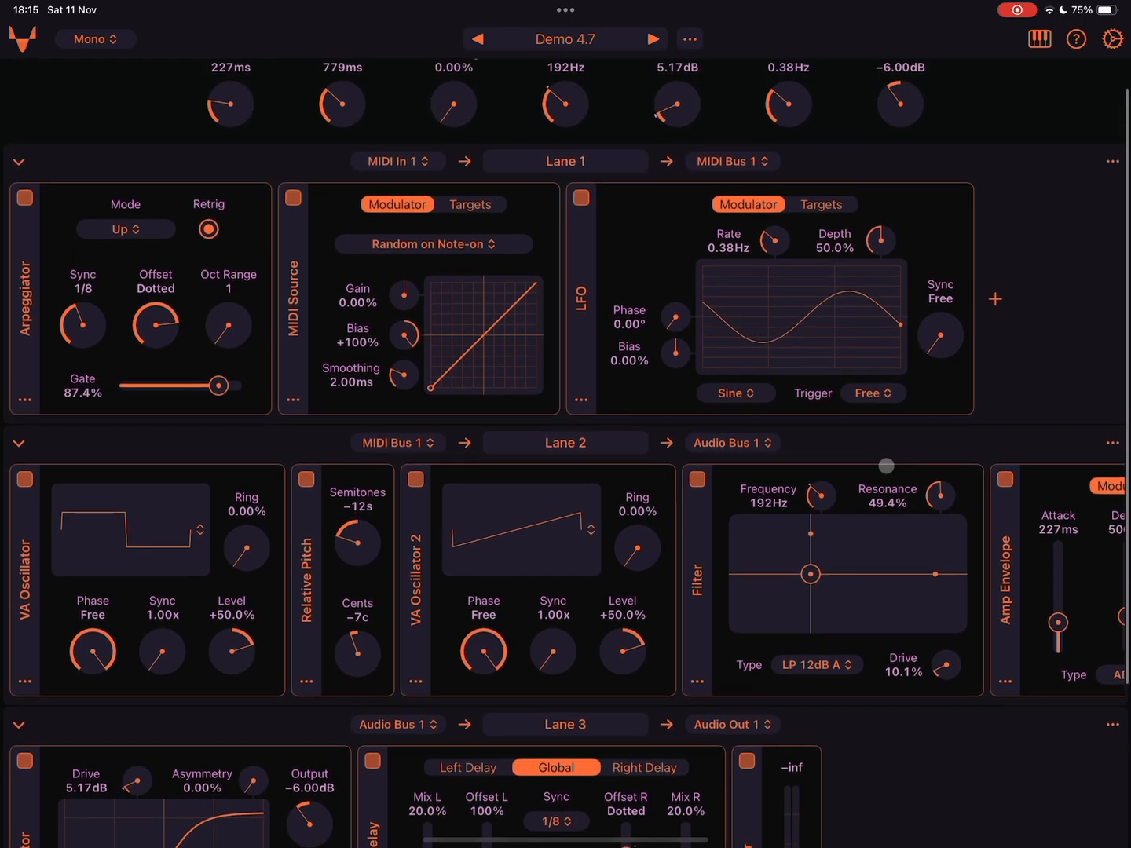
scroll(down, 3)
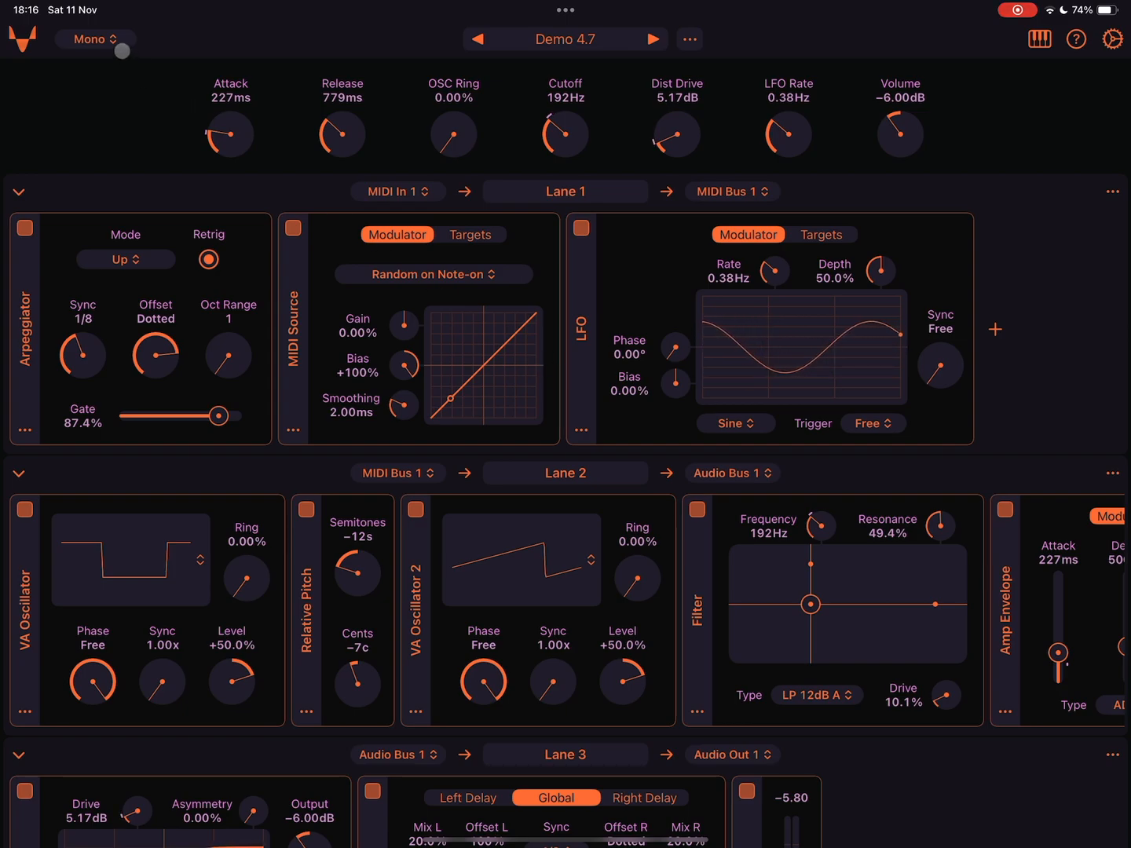
Step: Set polyphony to Poly 4 and insert a new lane of modulators from the LFO's menu
click(95, 40)
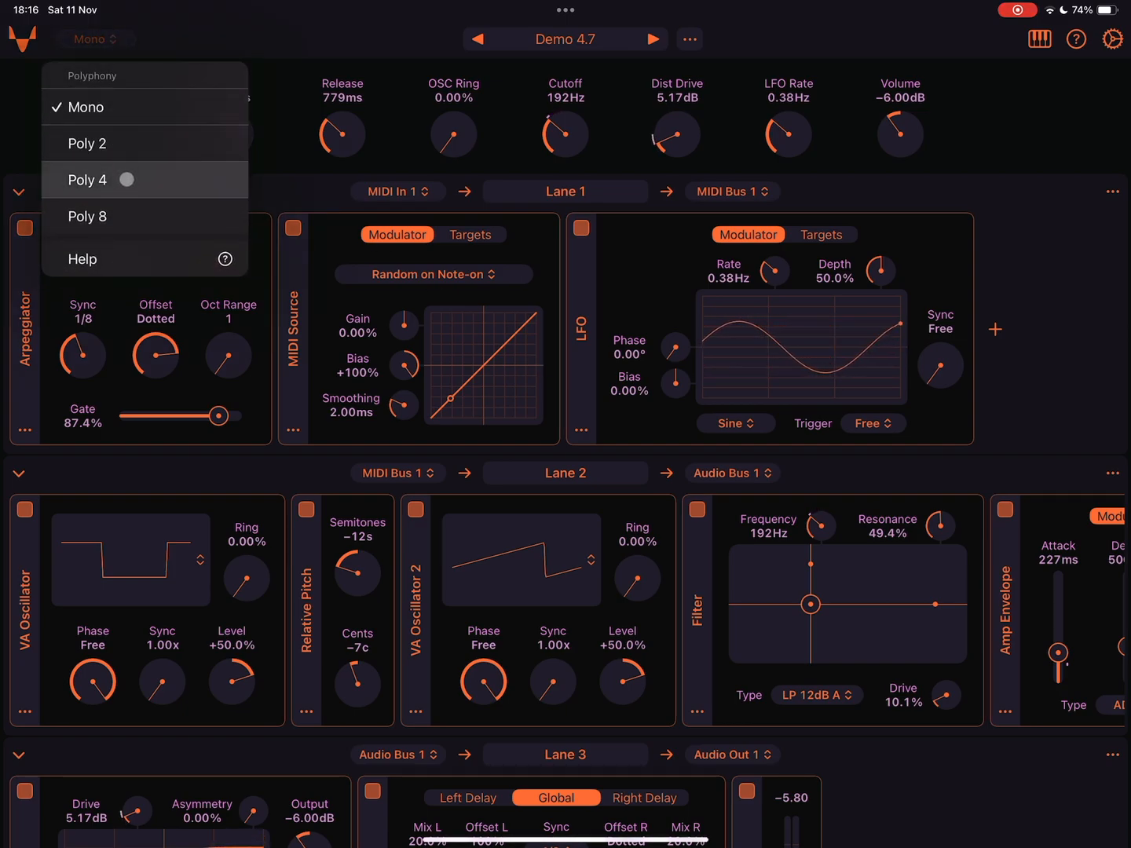
click(86, 180)
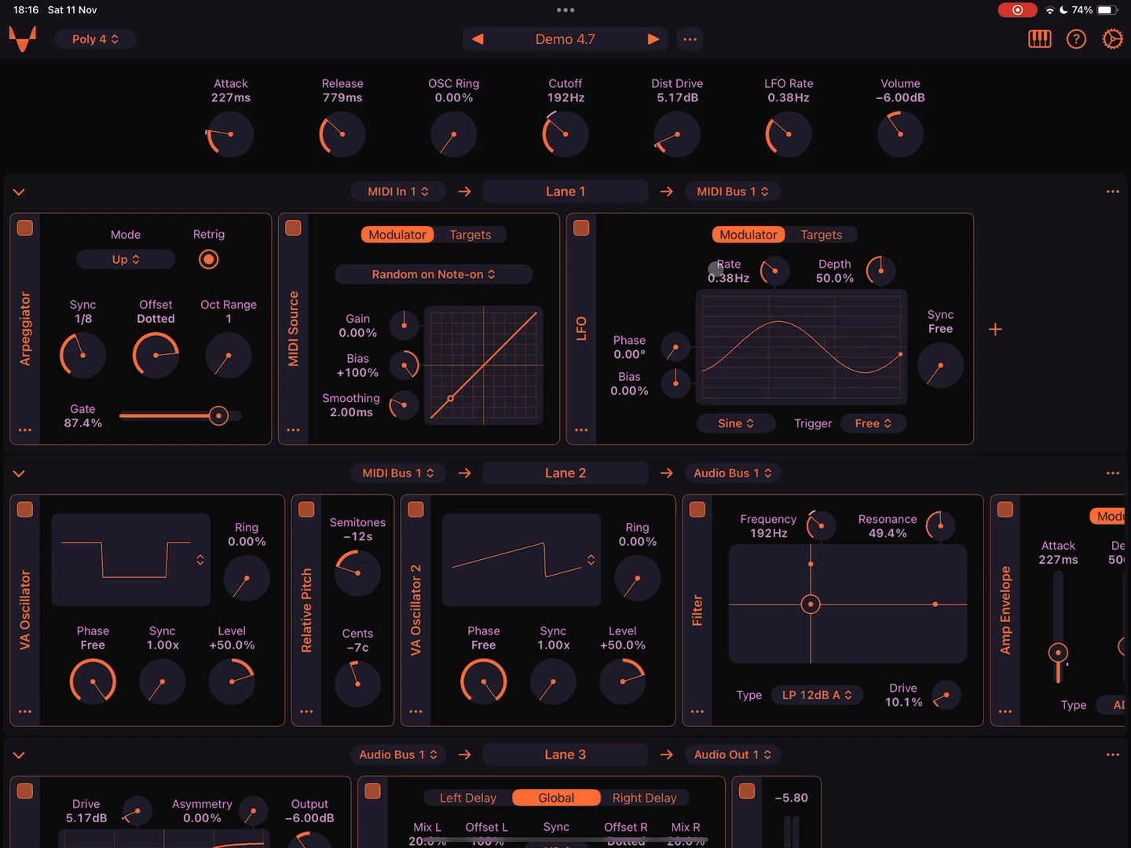
click(1112, 191)
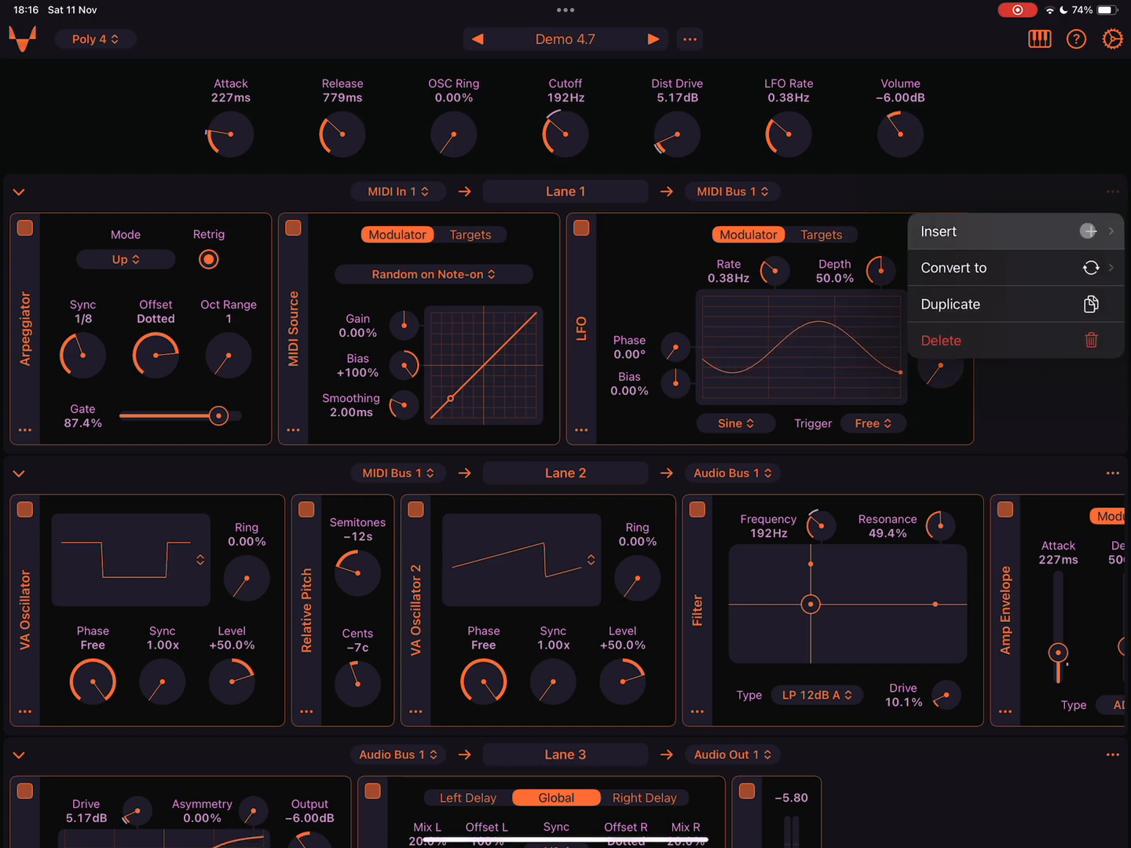
click(950, 304)
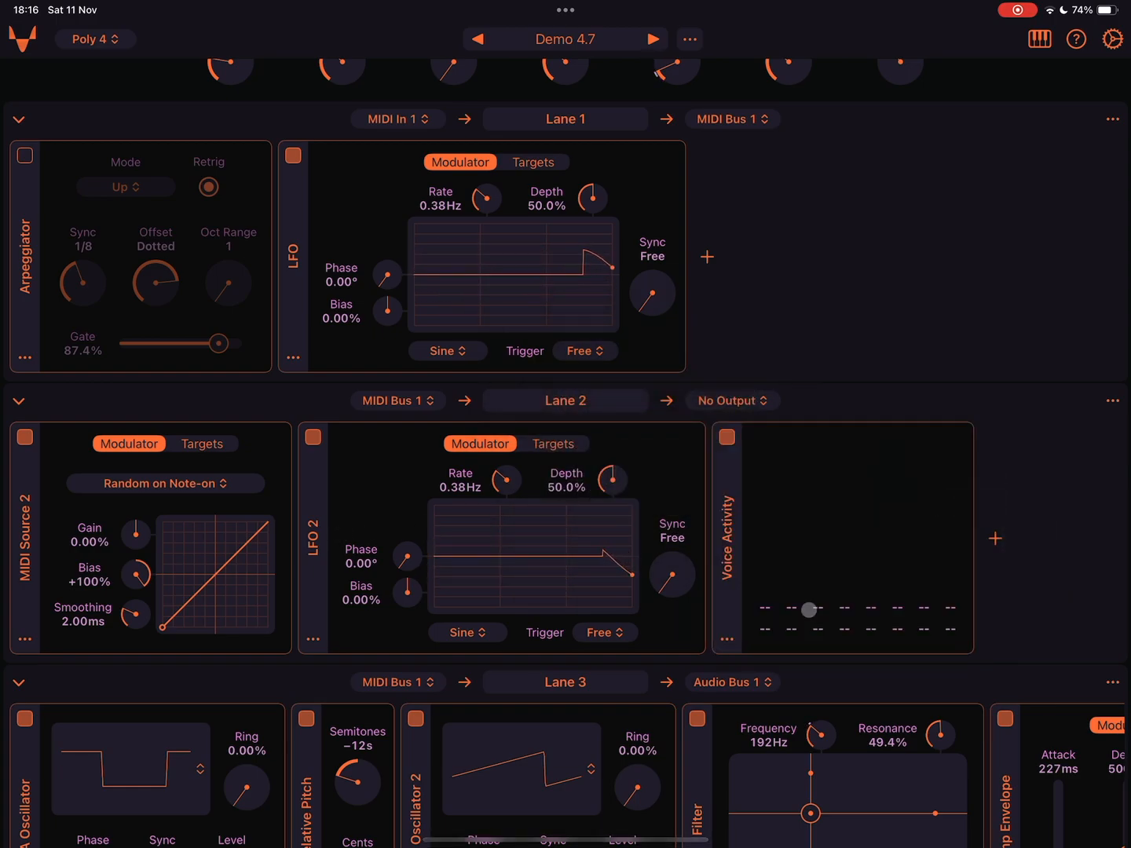
Step: Scroll through the lanes to check Voice Activity 2 in Lane 3
scroll(down, 3)
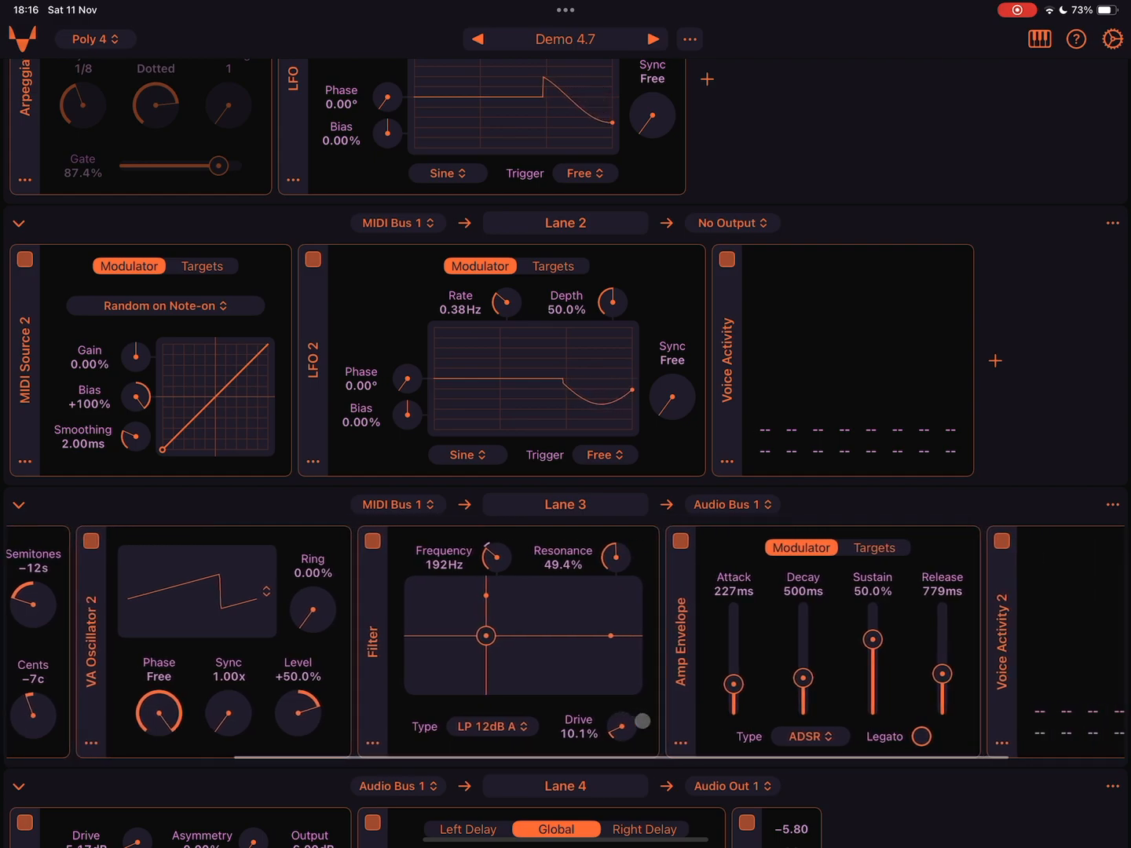
scroll(left, 3)
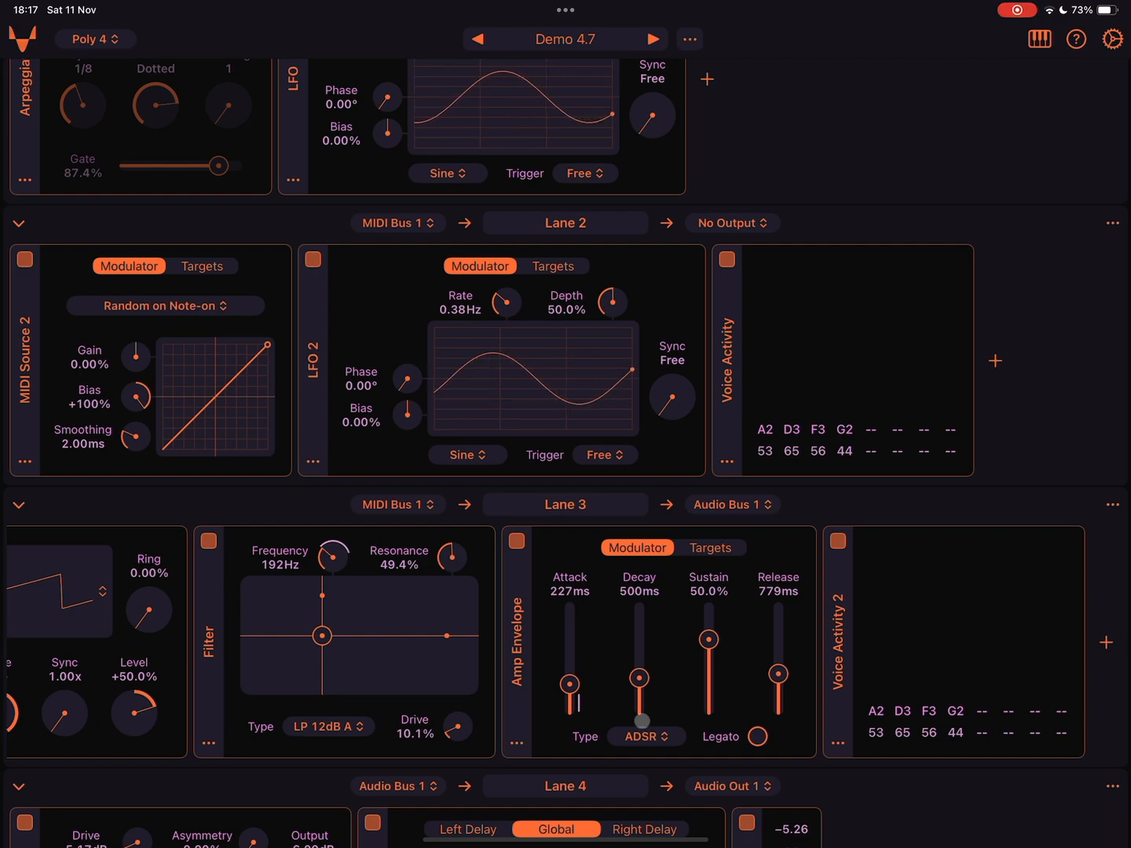
scroll(up, 3)
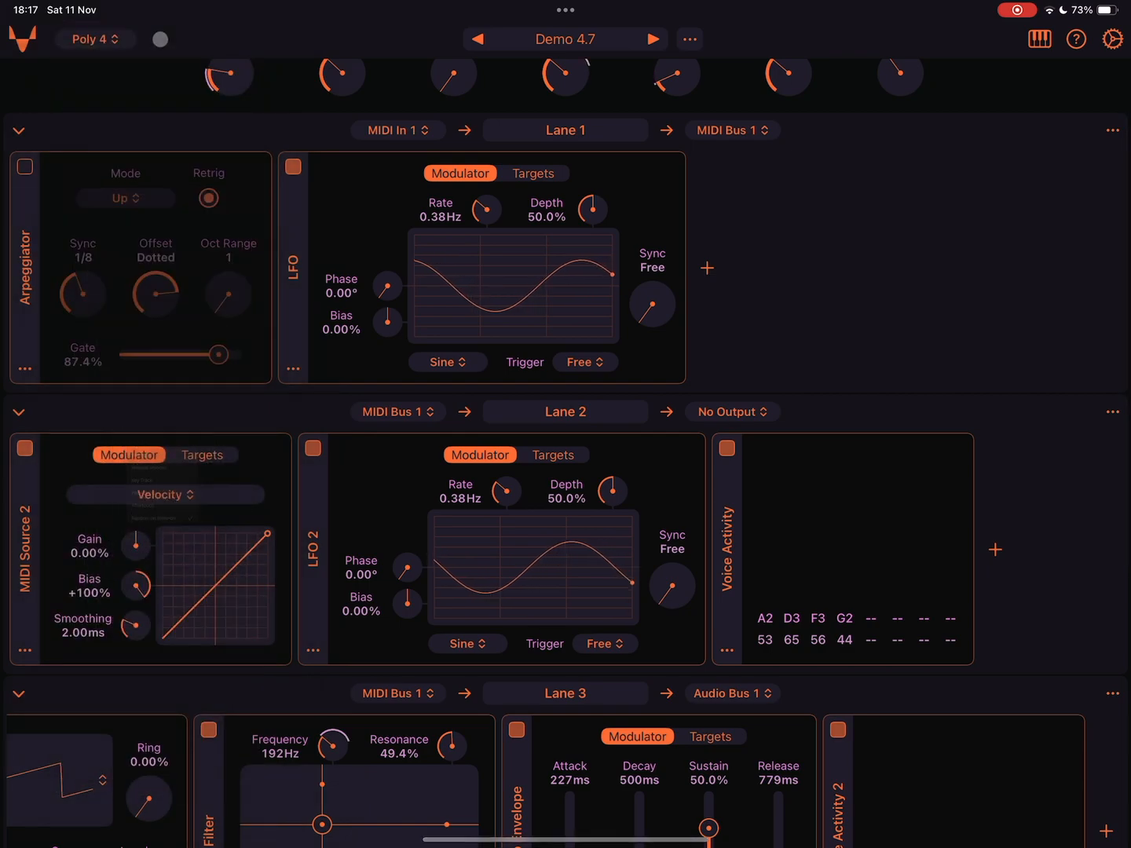
Step: Review the modulation targets of MIDI Source 2 and the Lane 1 LFO
click(203, 455)
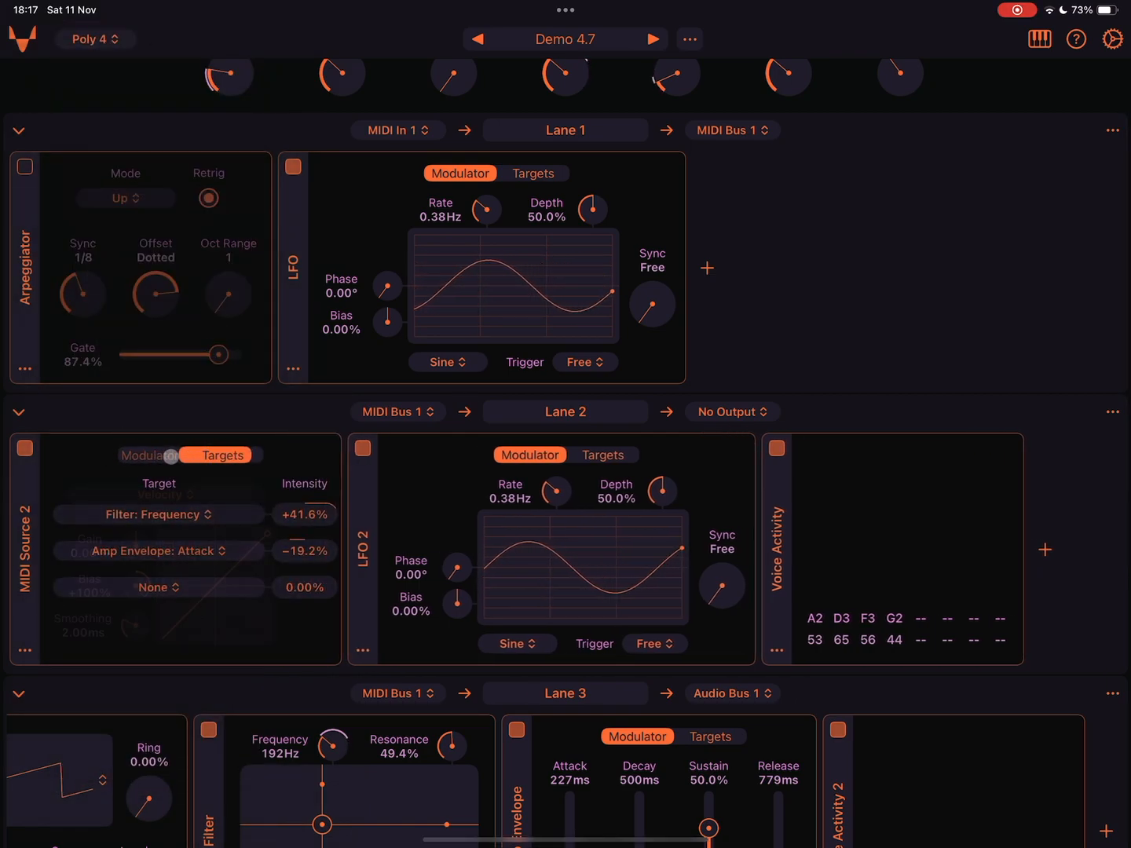
click(129, 455)
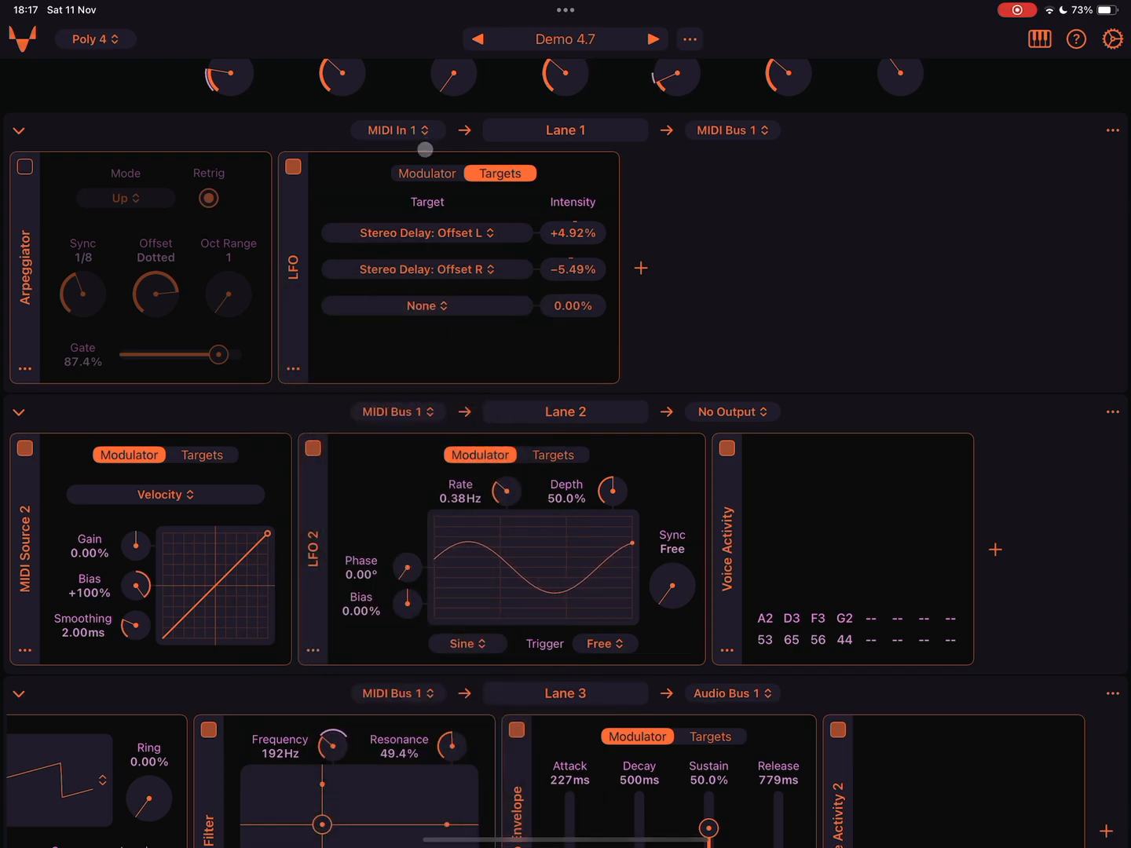
click(293, 368)
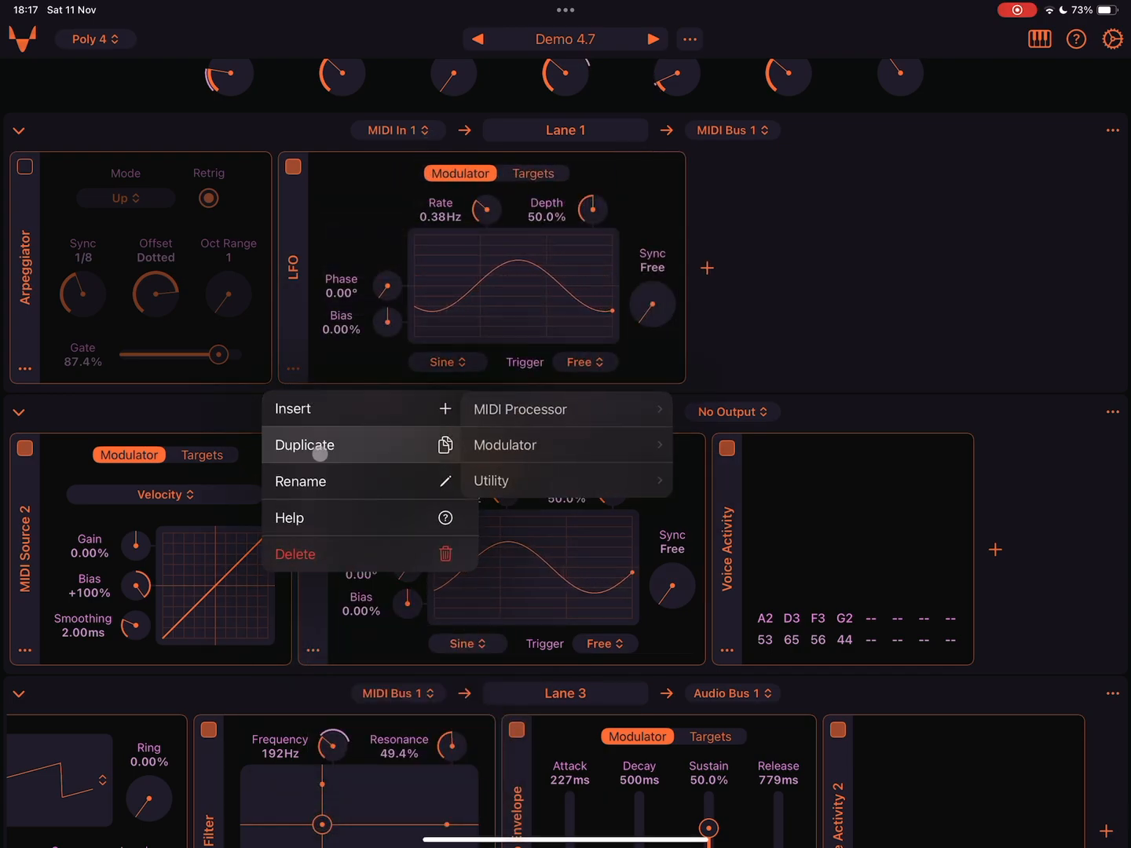
Step: Rename the Lane 1 LFO to 'Global LFO' and pick a target module for LFO 2
click(300, 481)
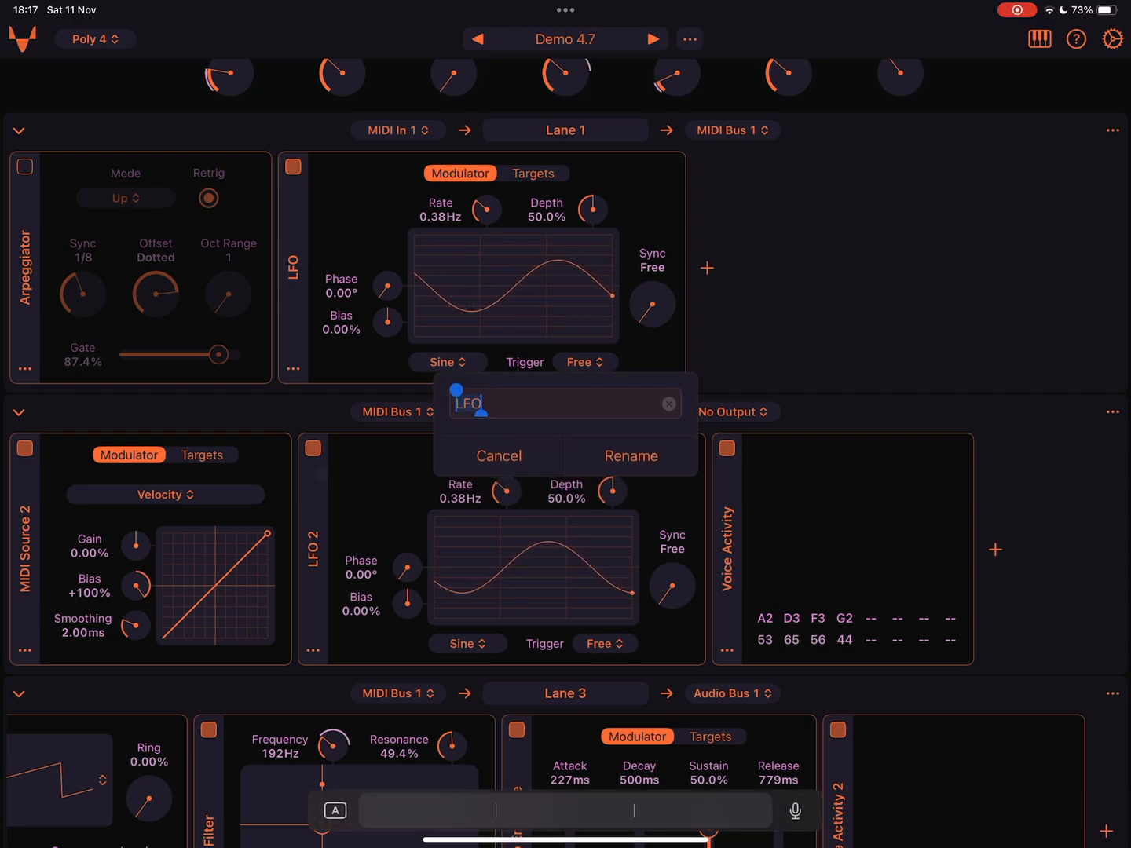
text(Global)
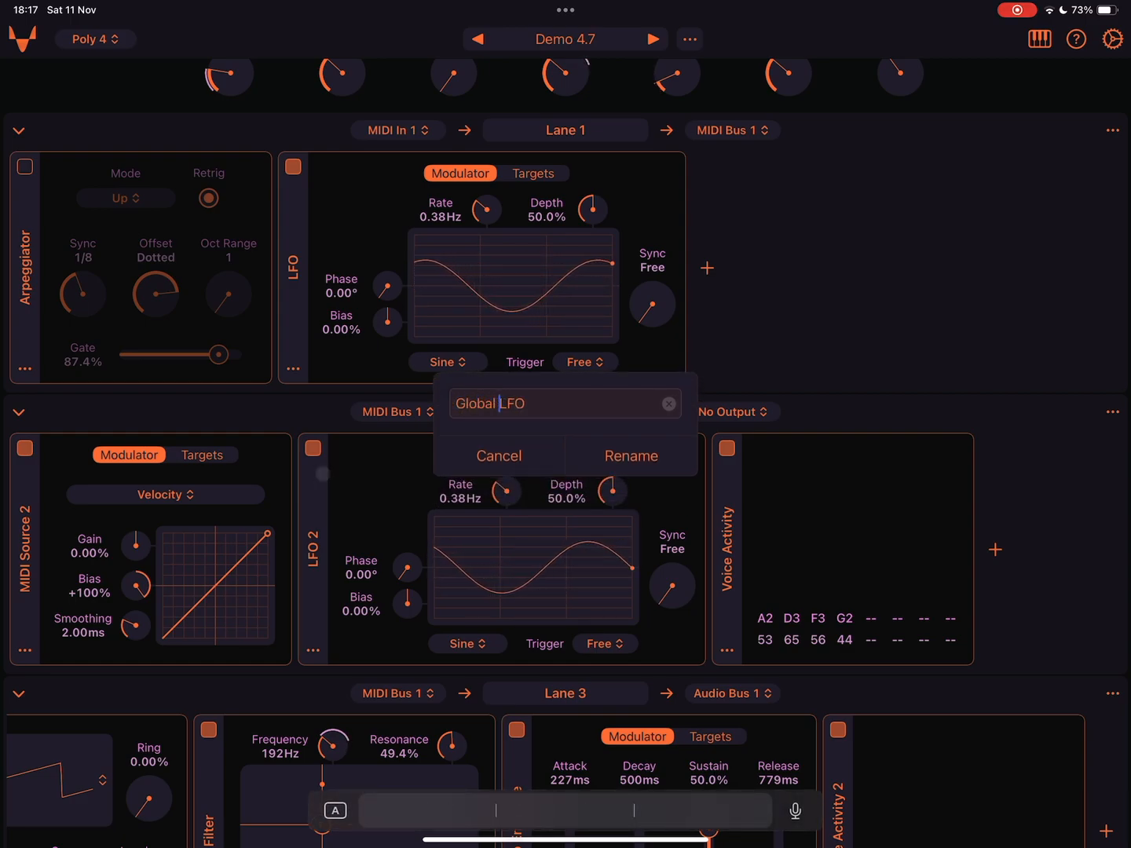
click(630, 456)
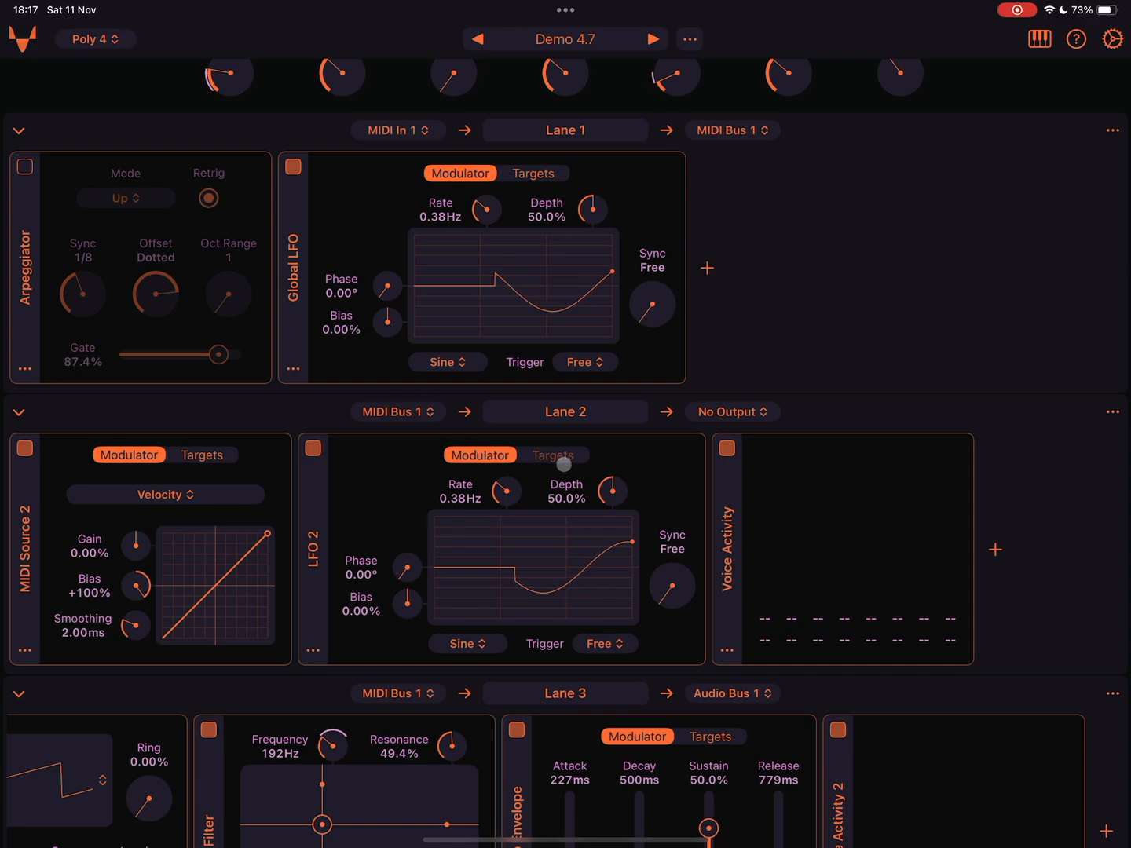
click(520, 455)
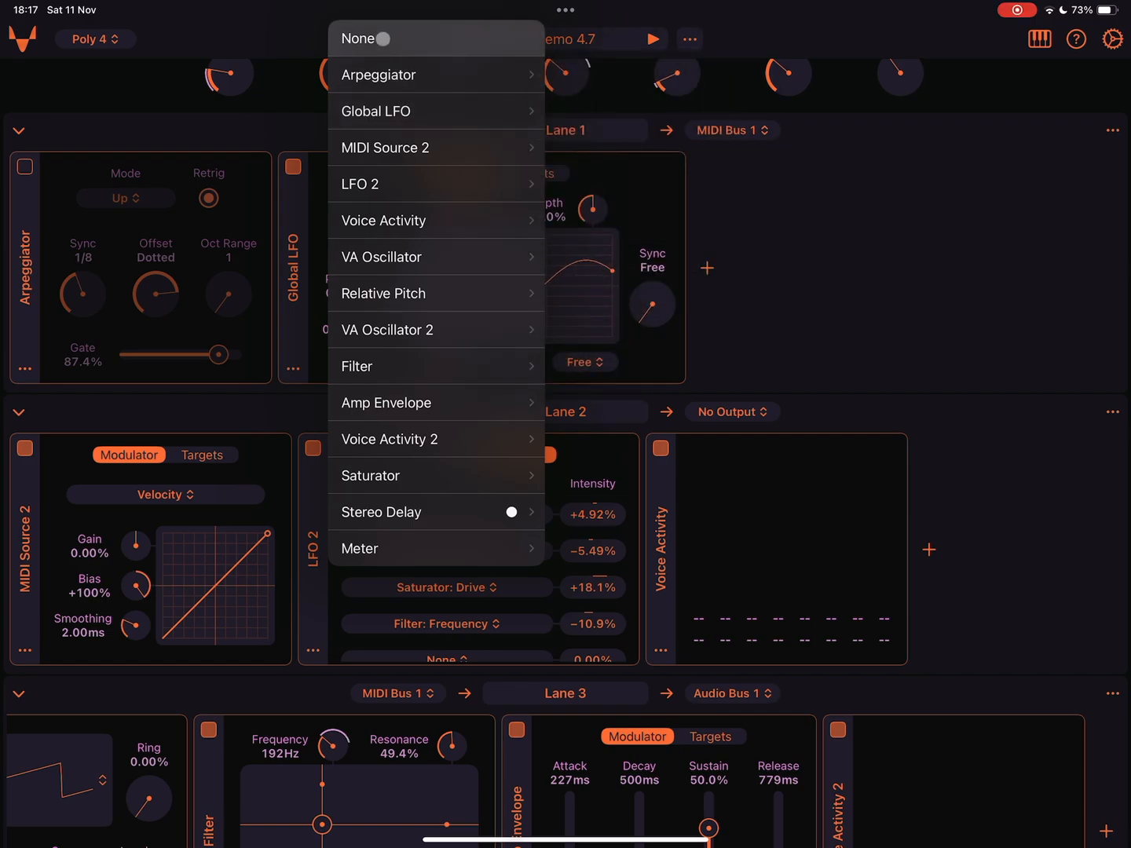
click(381, 512)
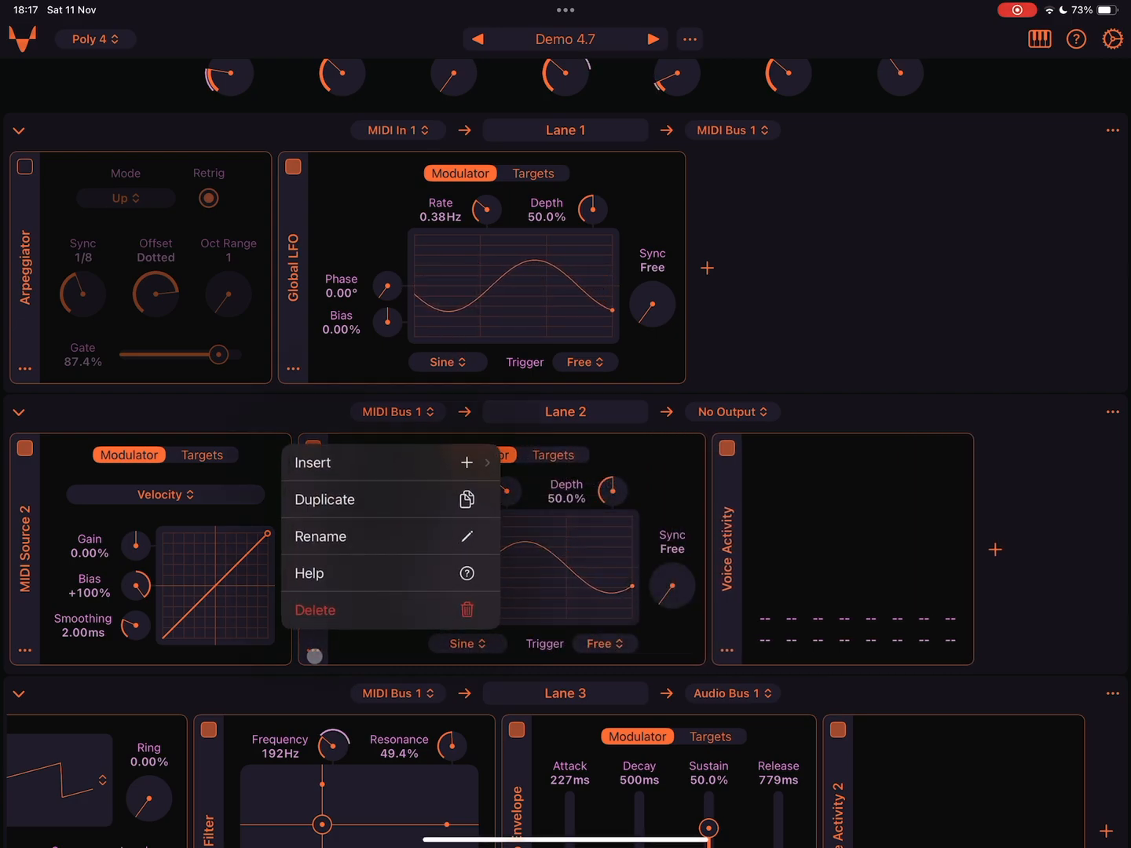
Step: Rename the LFO 2 module to 'Voice LFO'
click(321, 536)
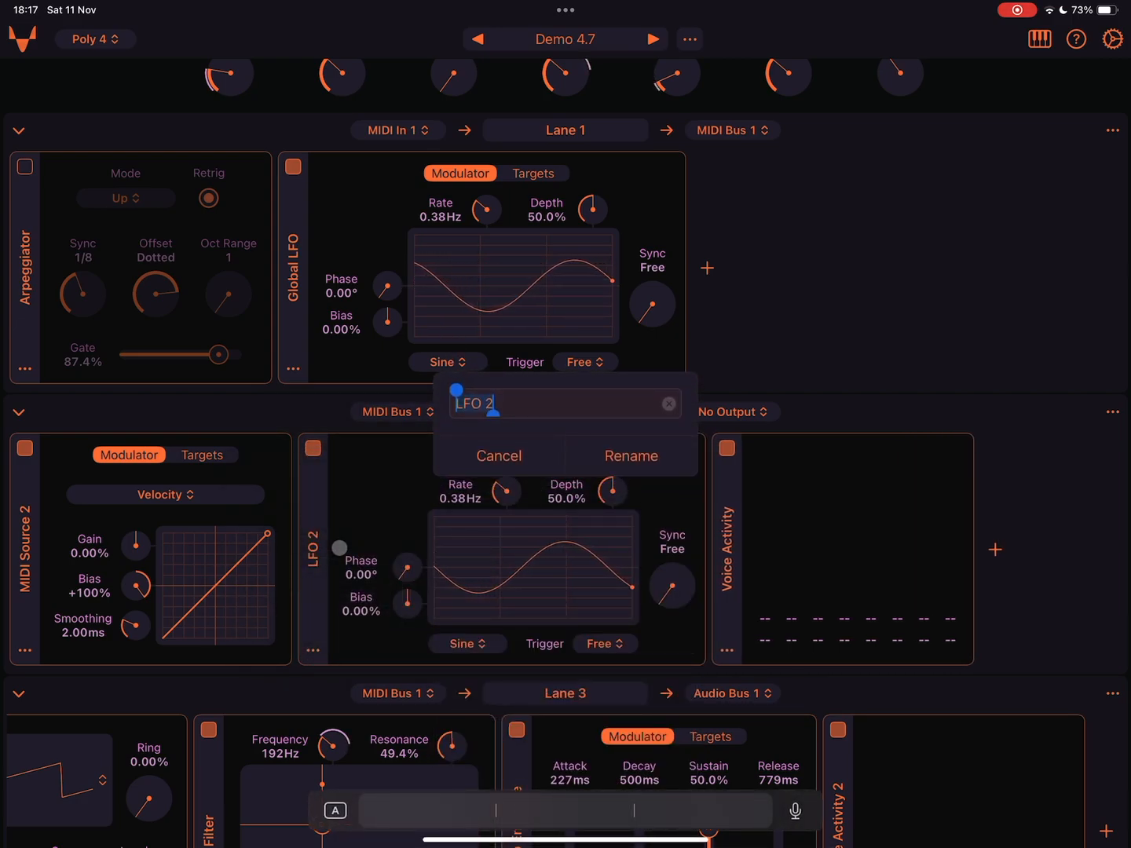
key(backspace)
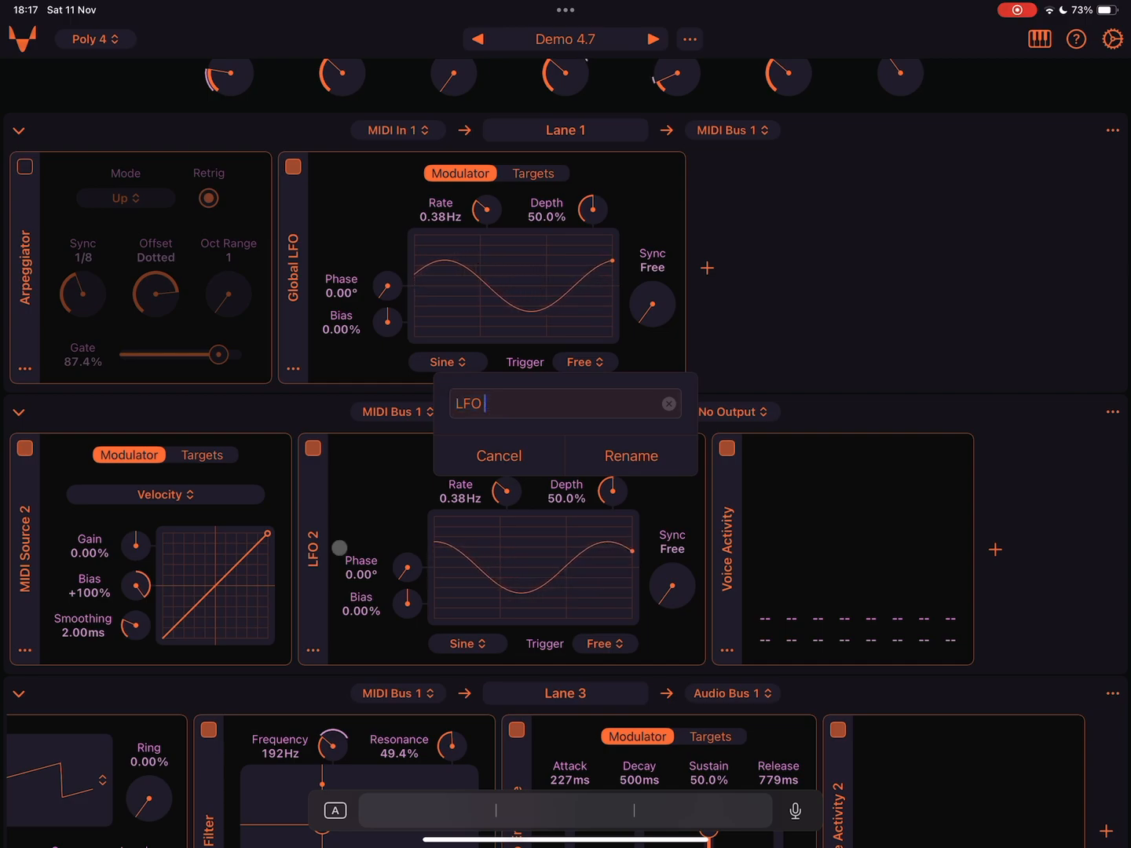
text(Voice)
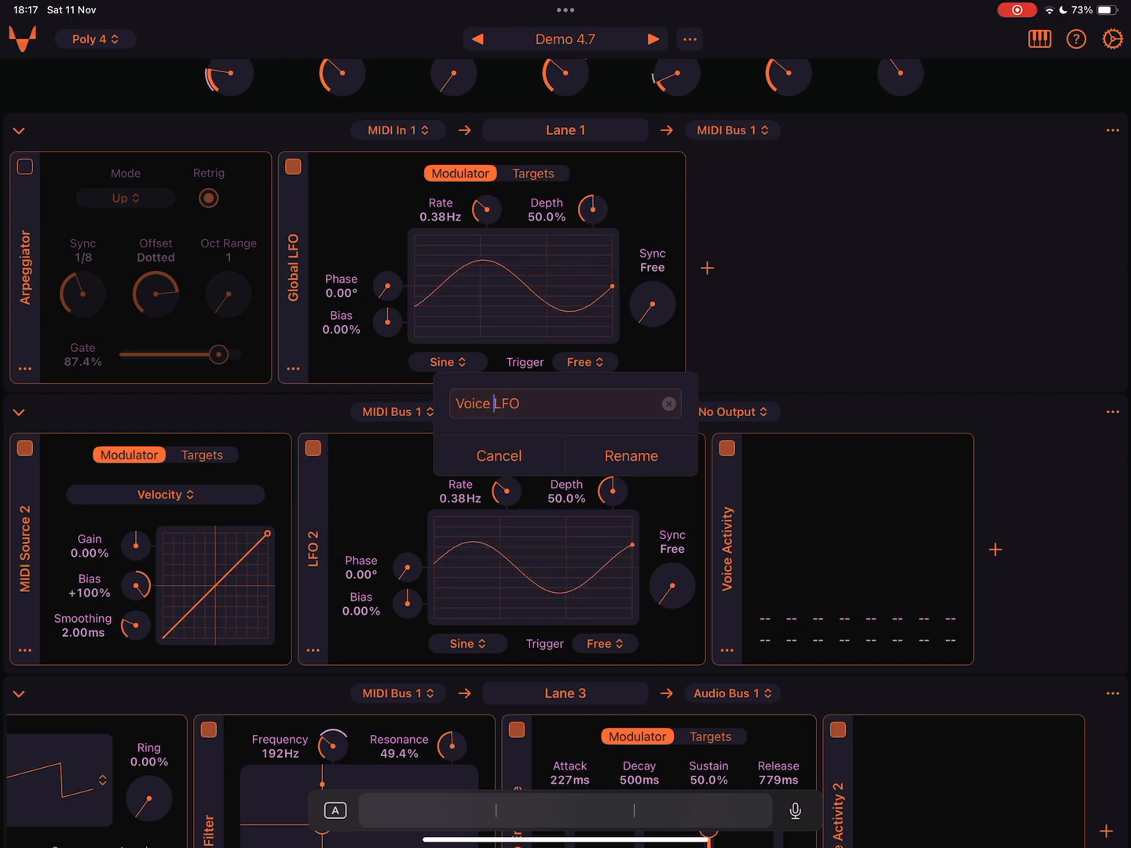
click(631, 456)
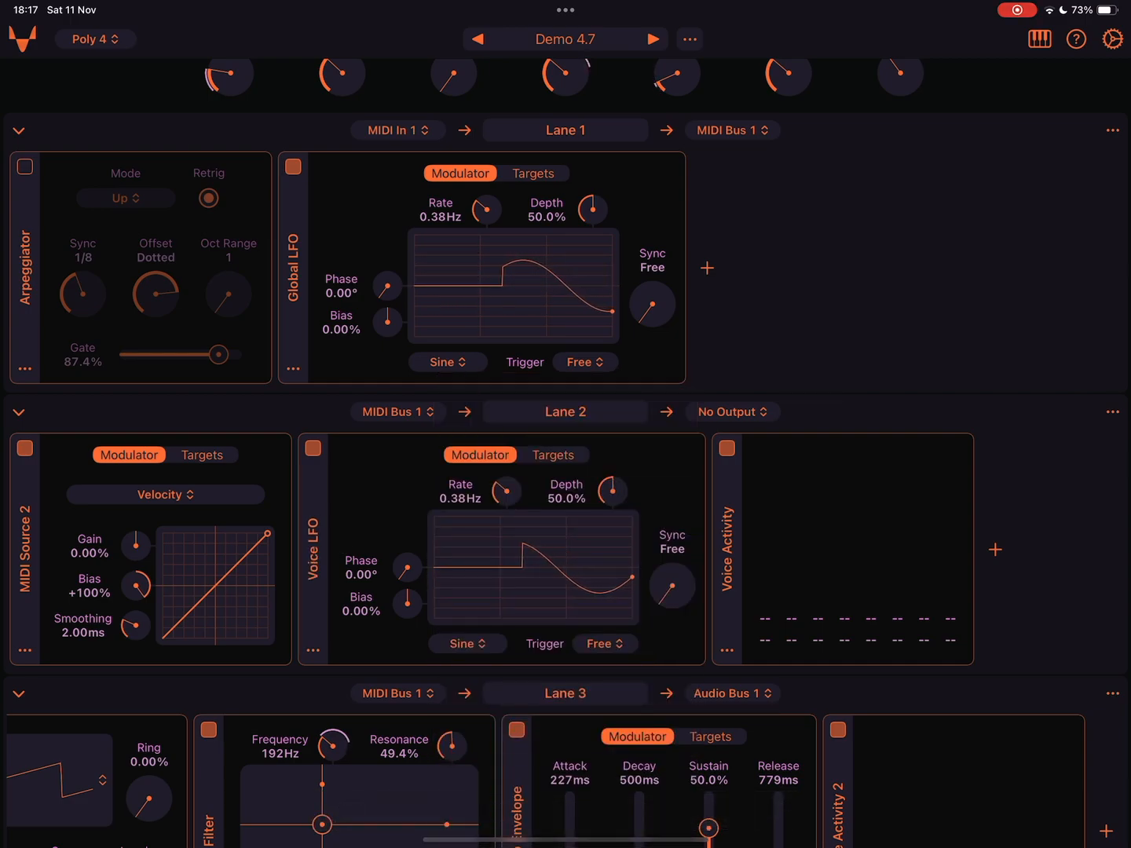
Step: Move the Saturator from Lane 4 into Lane 3, right after the Amp Envelope
scroll(down, 3)
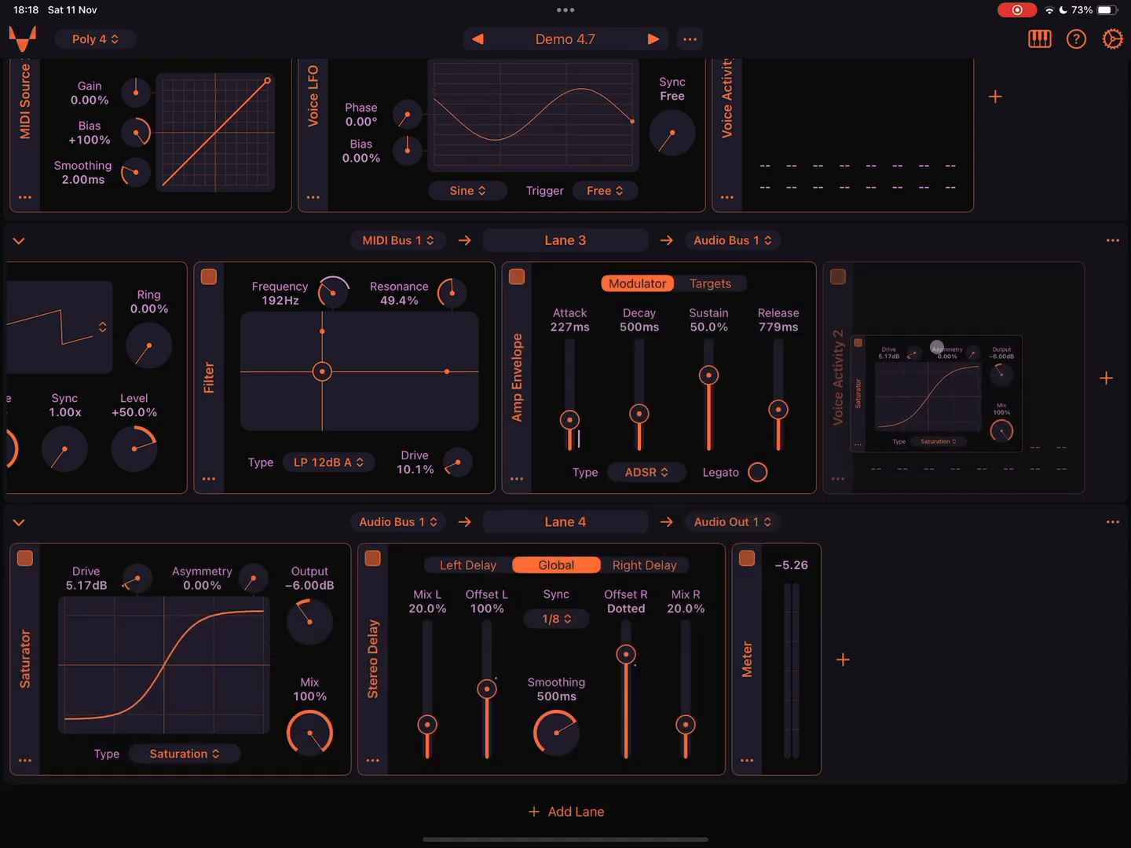
scroll(left, 3)
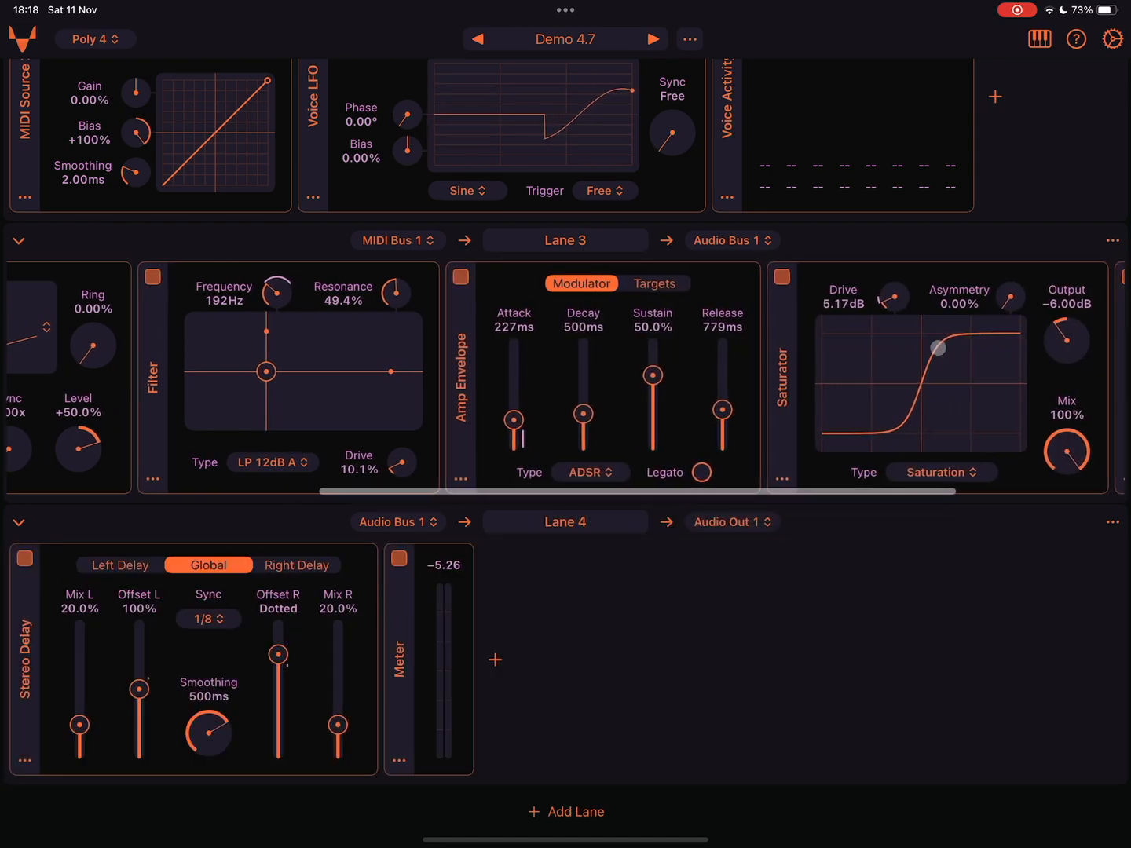
scroll(right, 3)
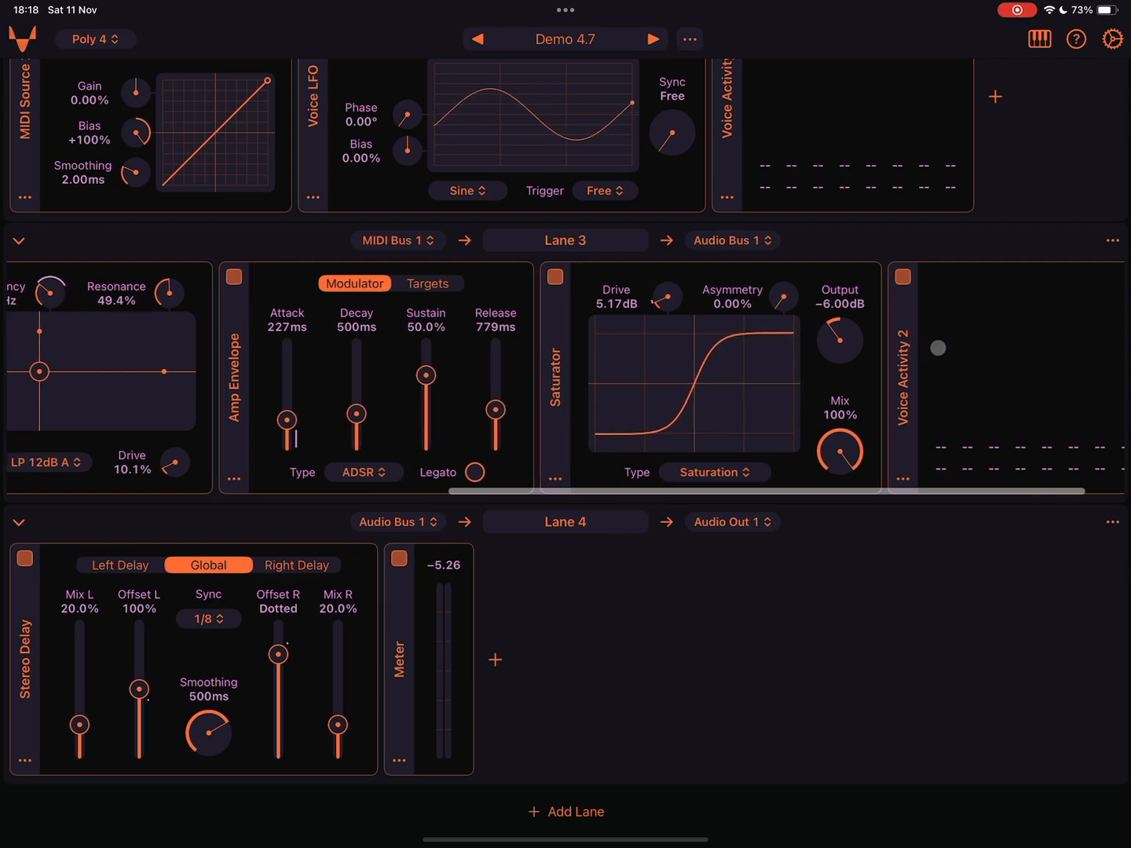
scroll(up, 3)
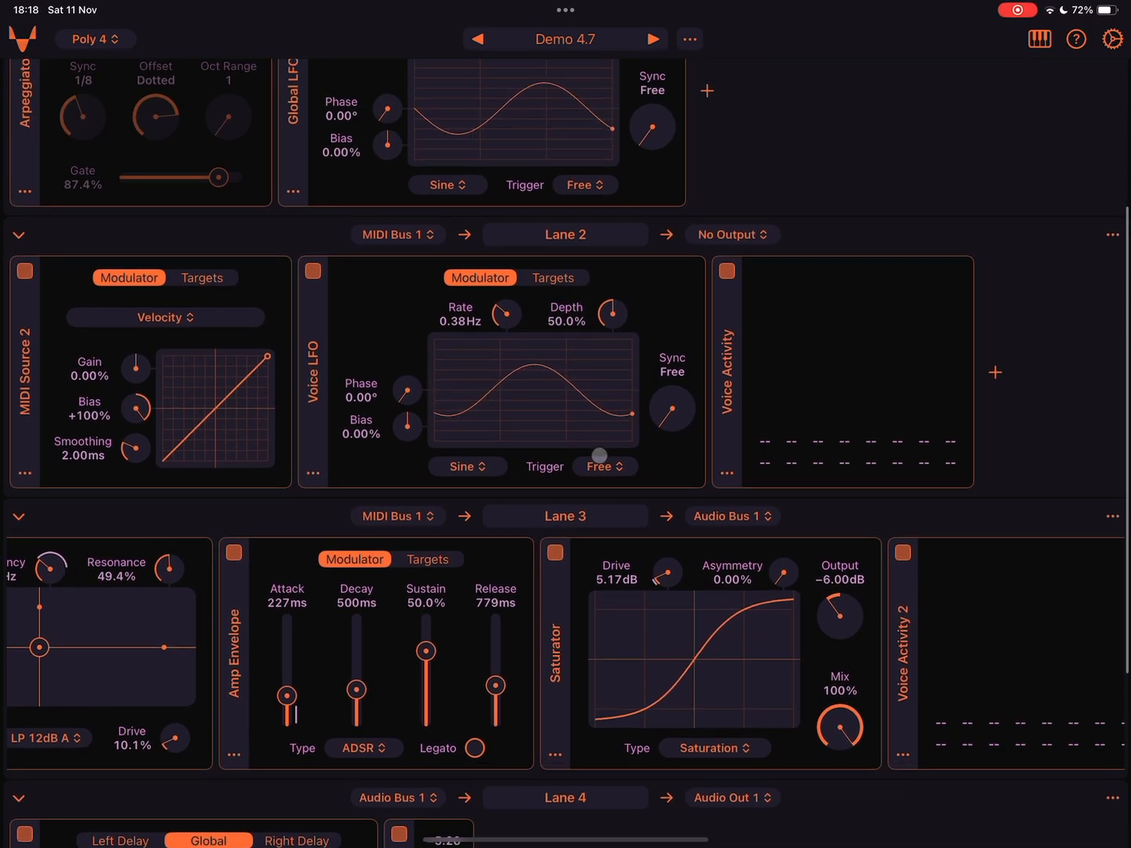
Step: Set the Voice LFO trigger to Retrig and check MIDI Source 2's targets
click(603, 466)
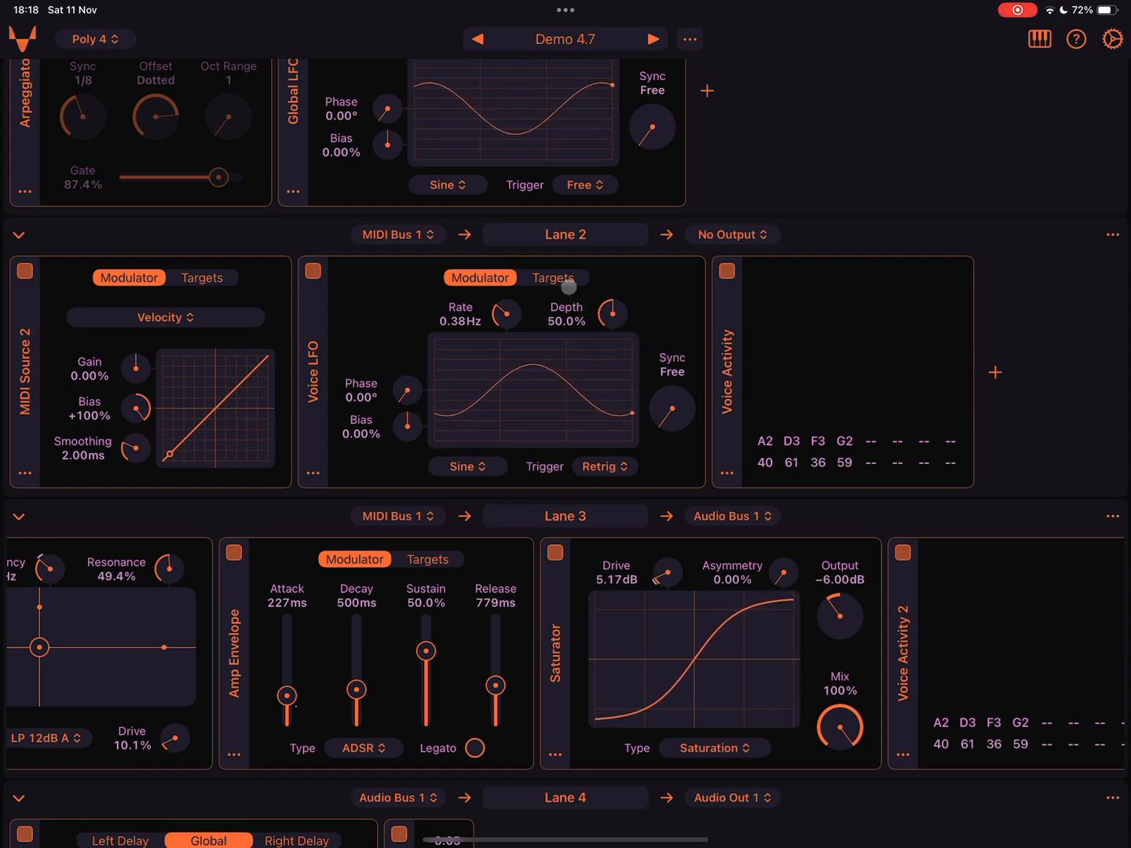
click(518, 277)
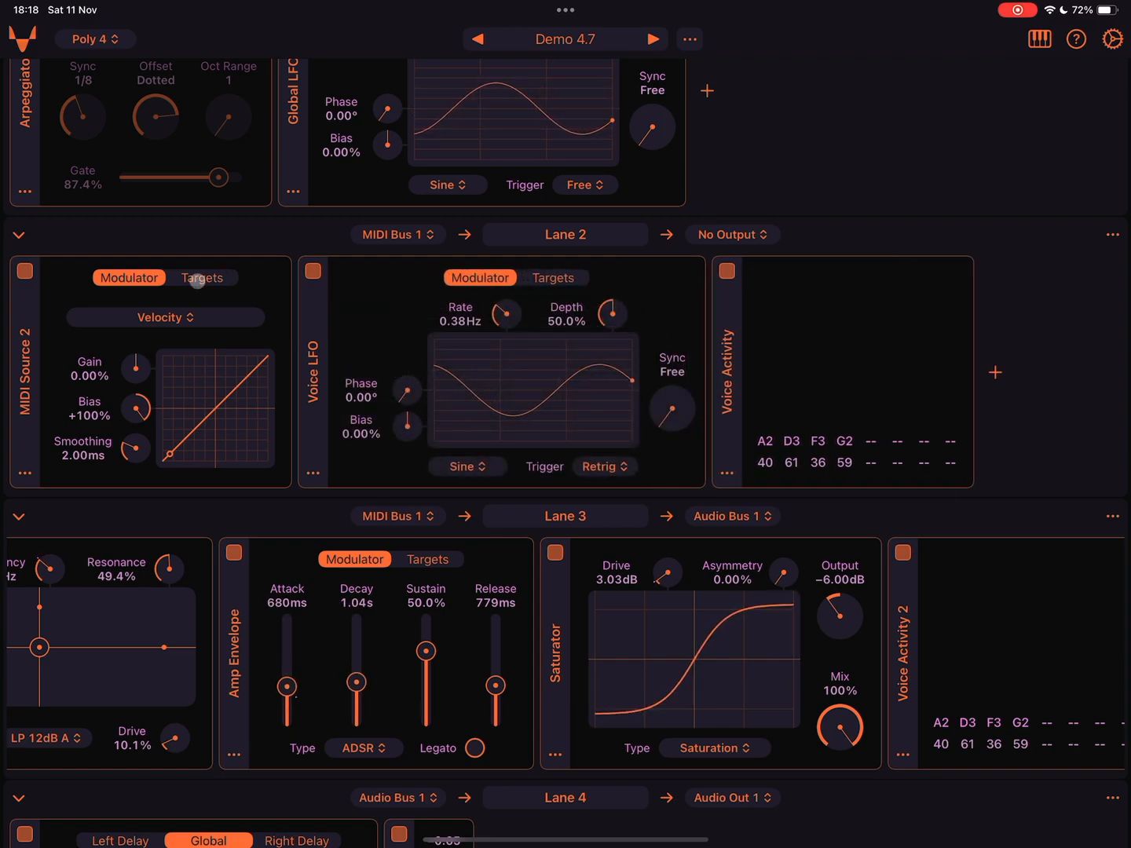
click(203, 277)
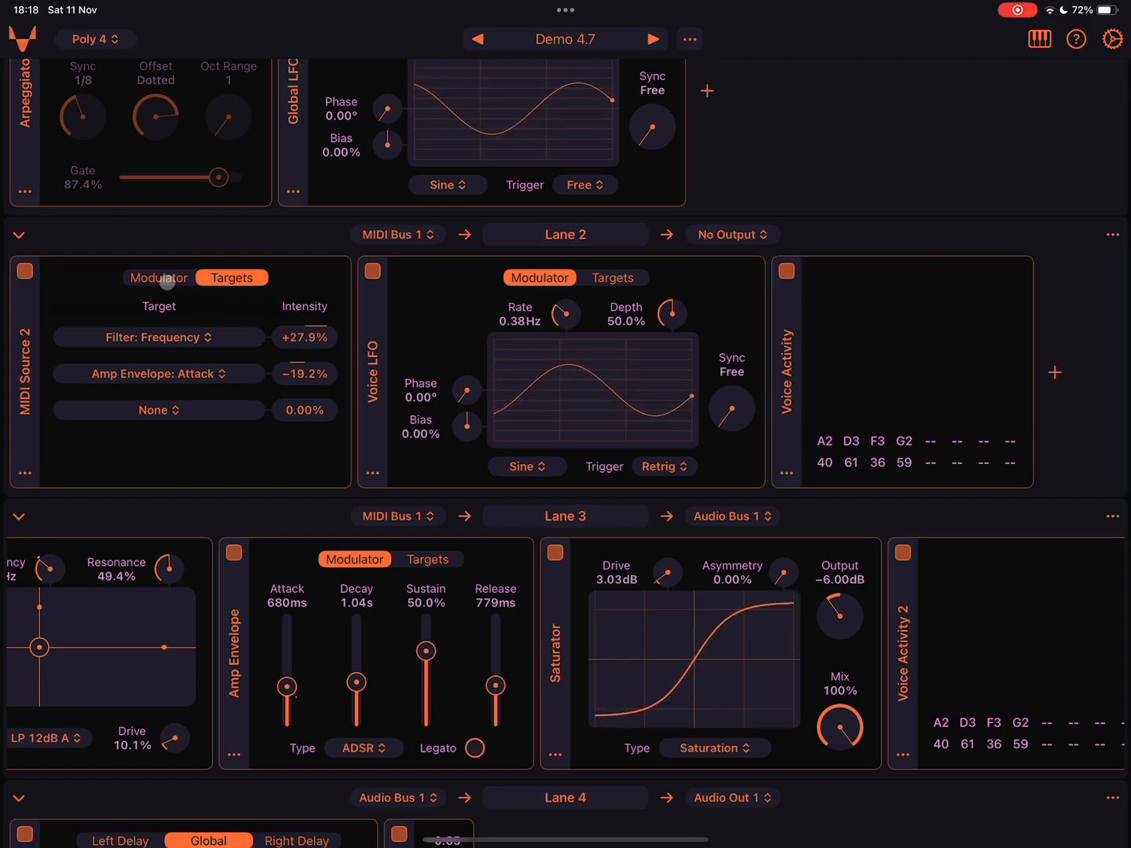
click(158, 277)
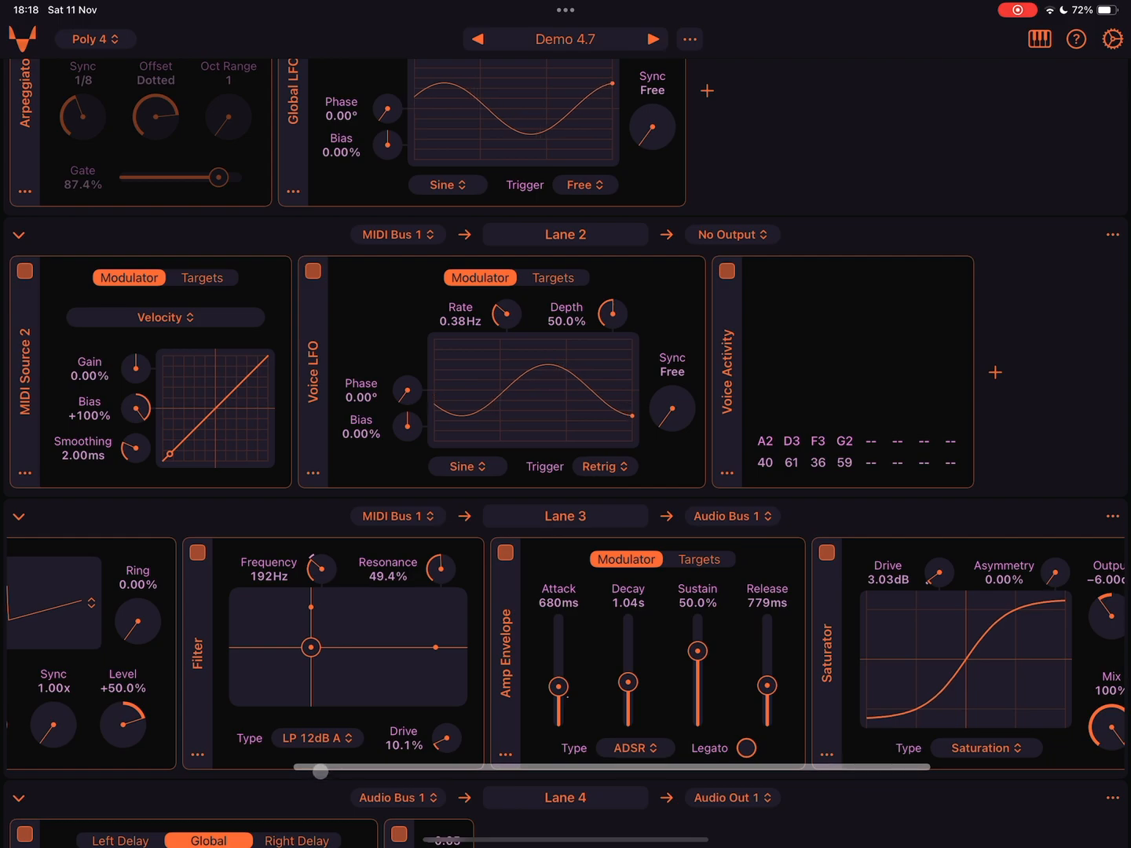
Step: Switch the filter type to LP 12dB B and scroll down the module lanes
click(316, 738)
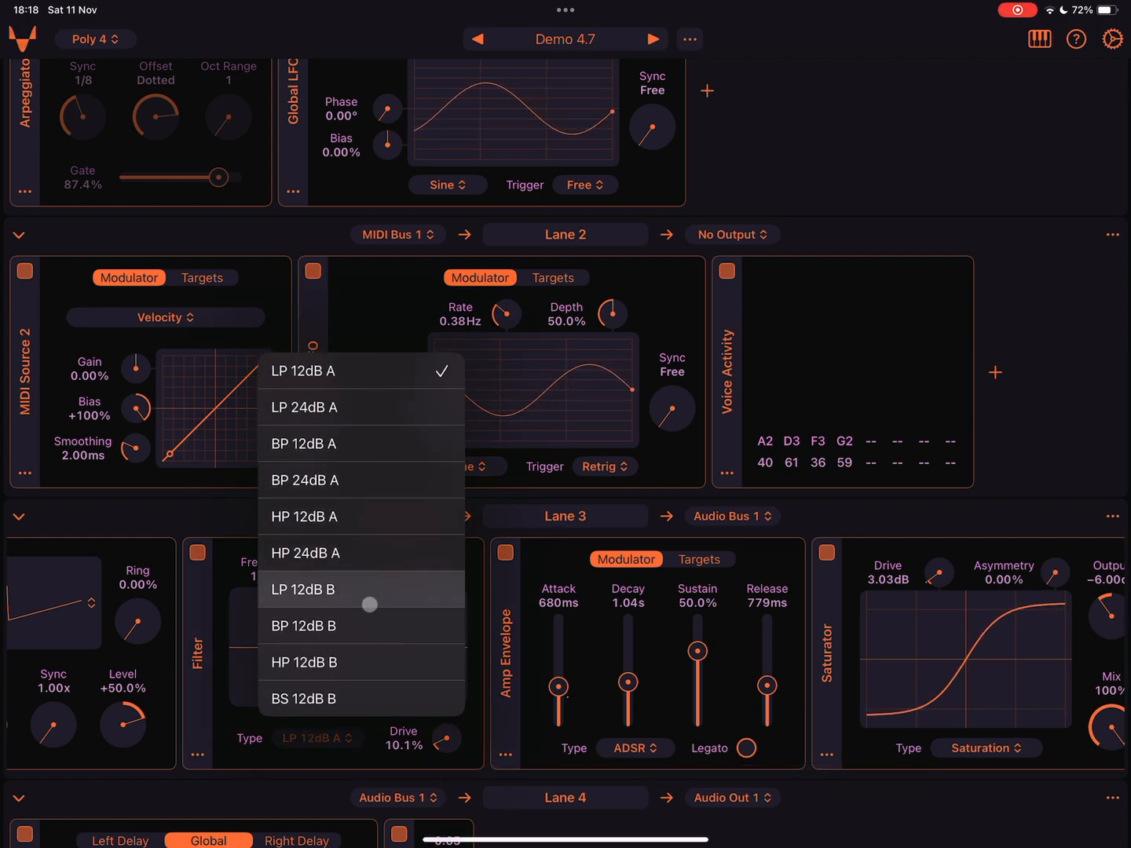
click(303, 590)
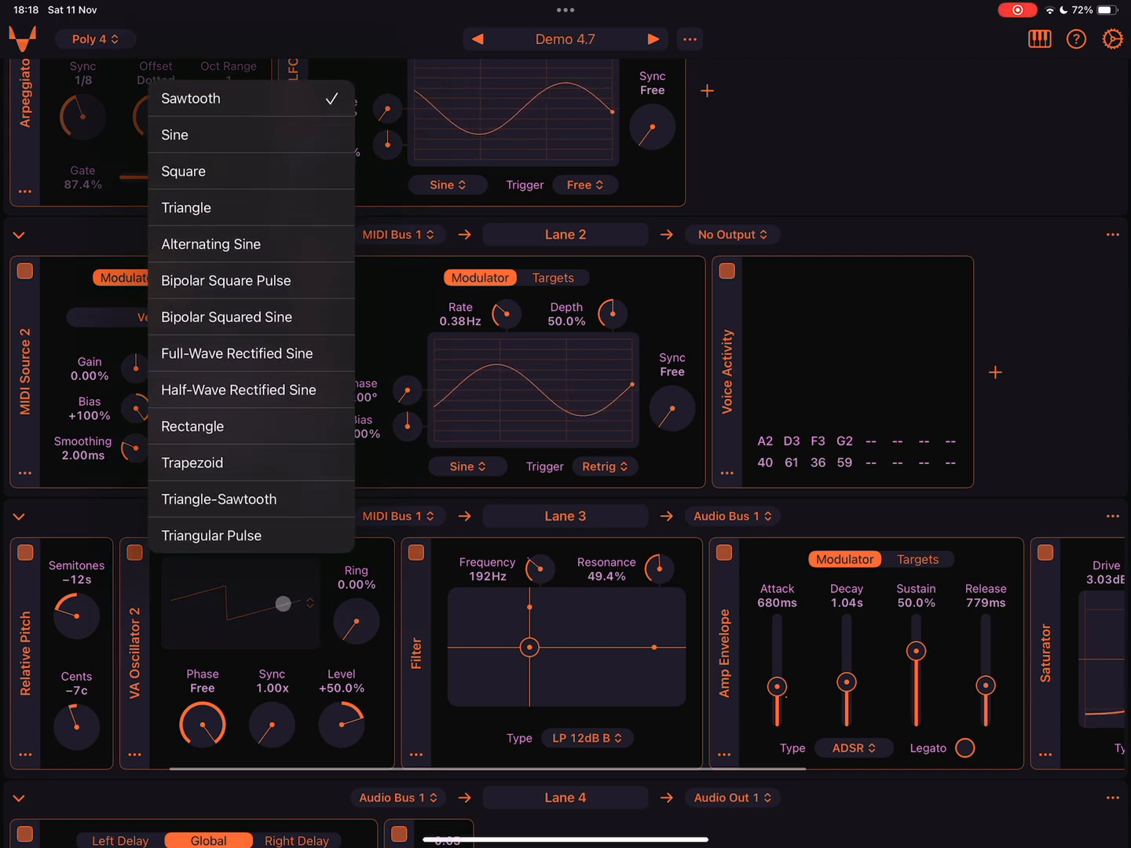
mouse_move(238, 215)
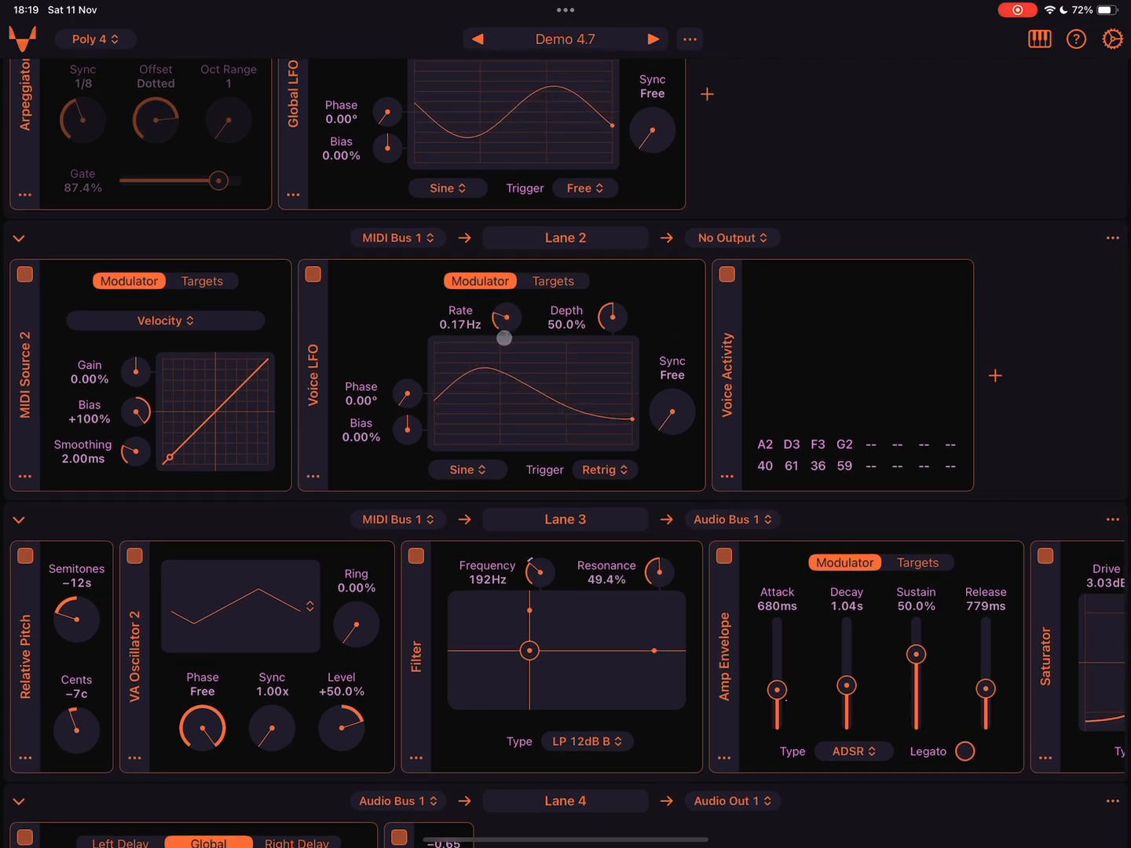
scroll(down, 3)
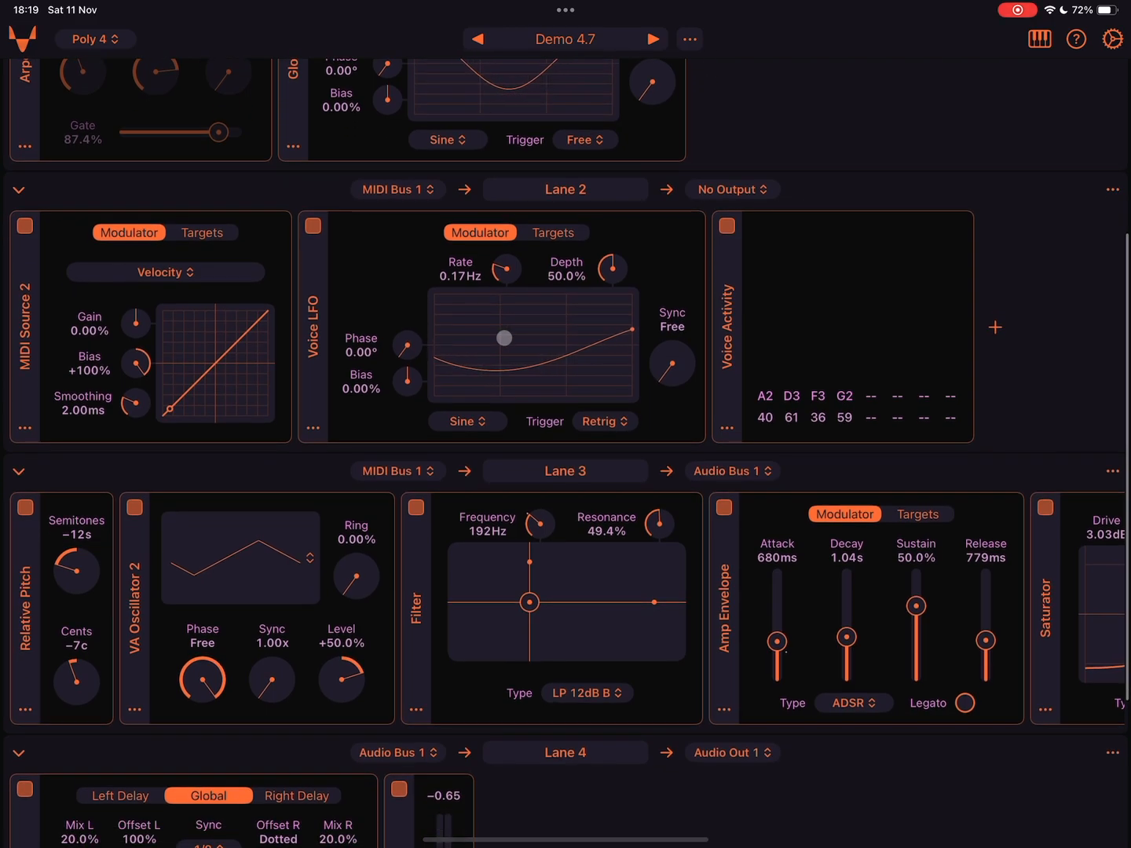
scroll(down, 3)
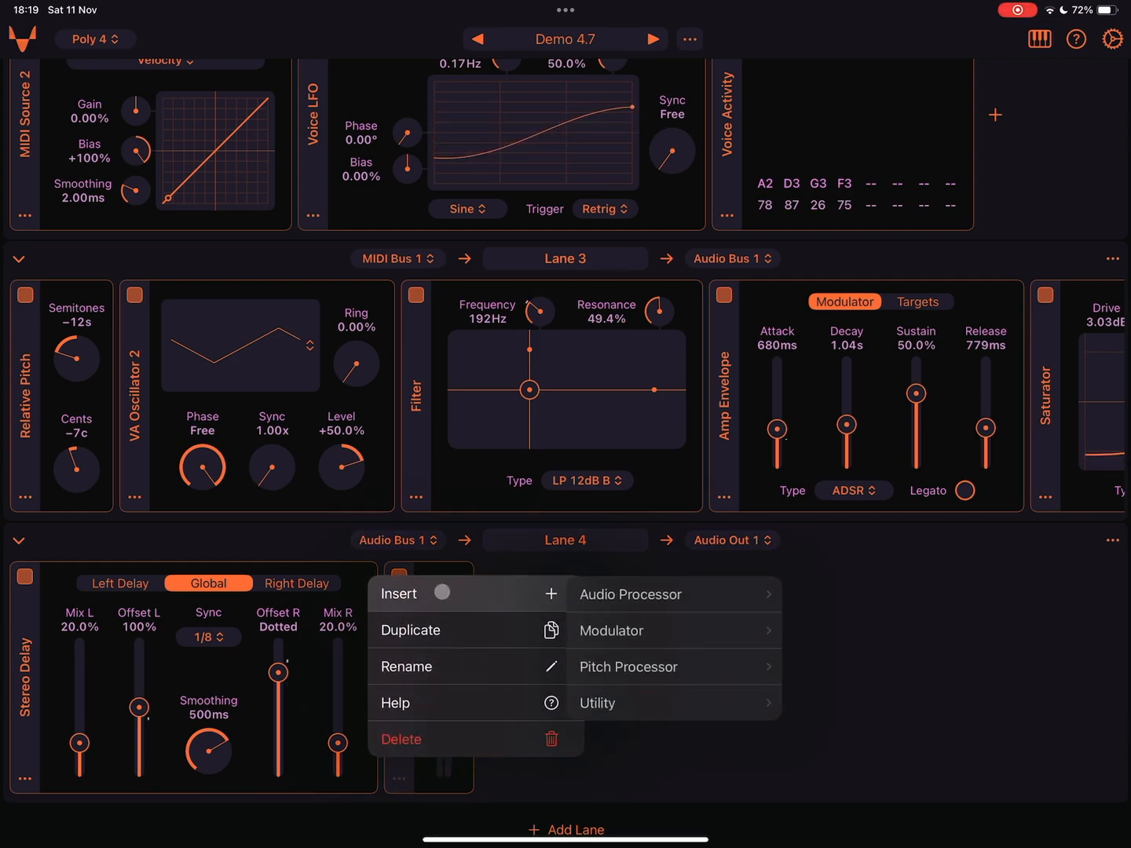
Step: Insert a Clipper audio processor into Lane 4
click(631, 594)
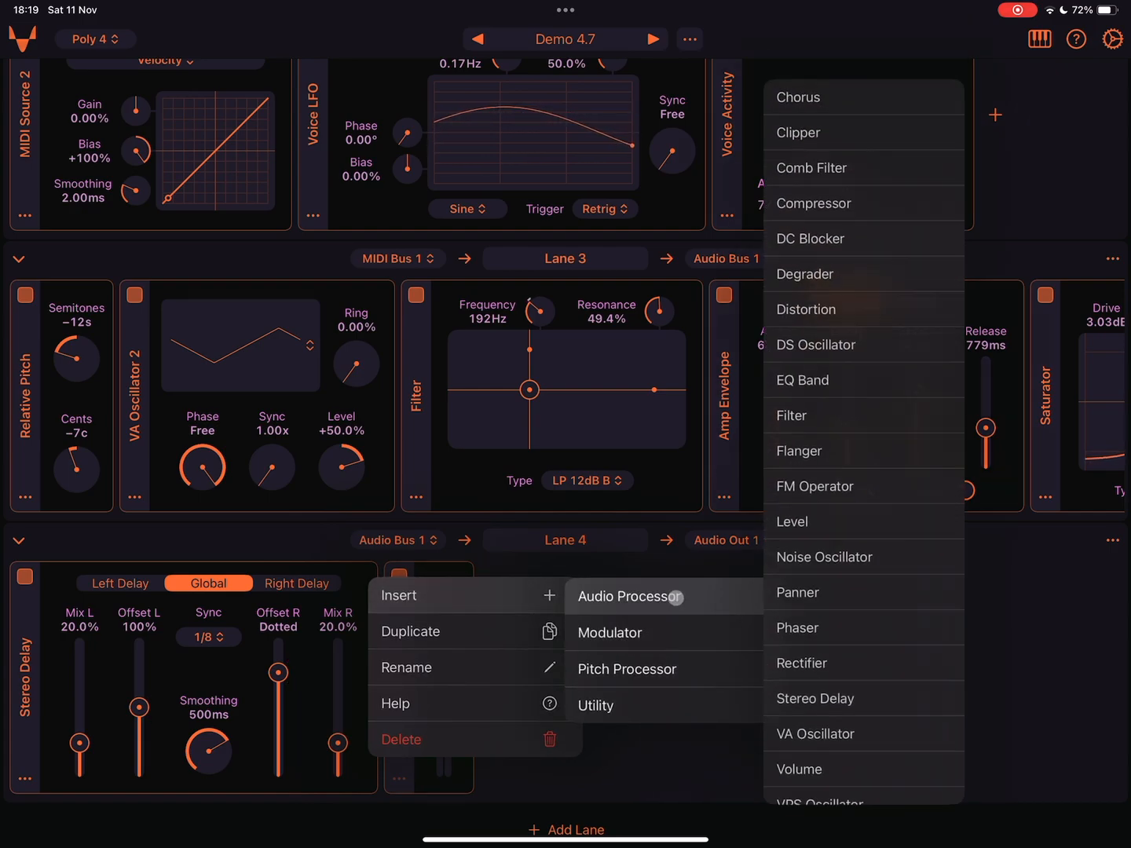
scroll(up, 3)
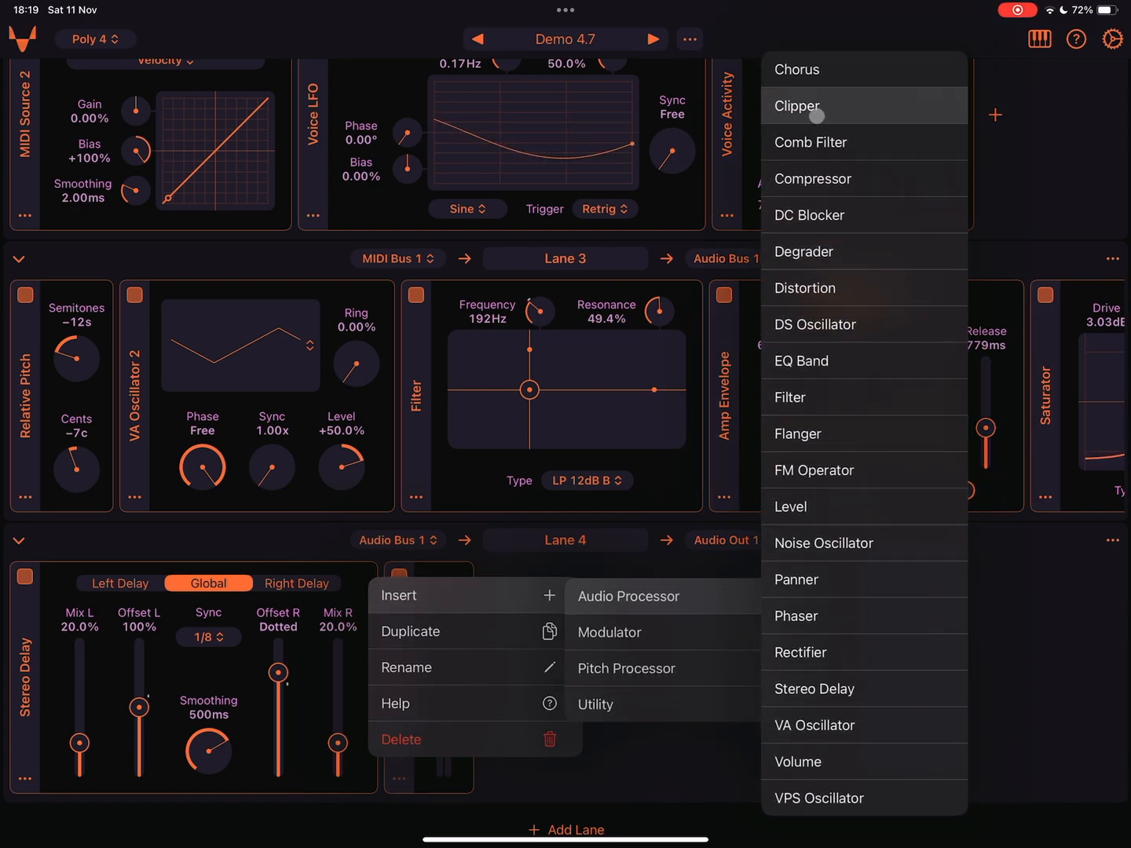
click(798, 106)
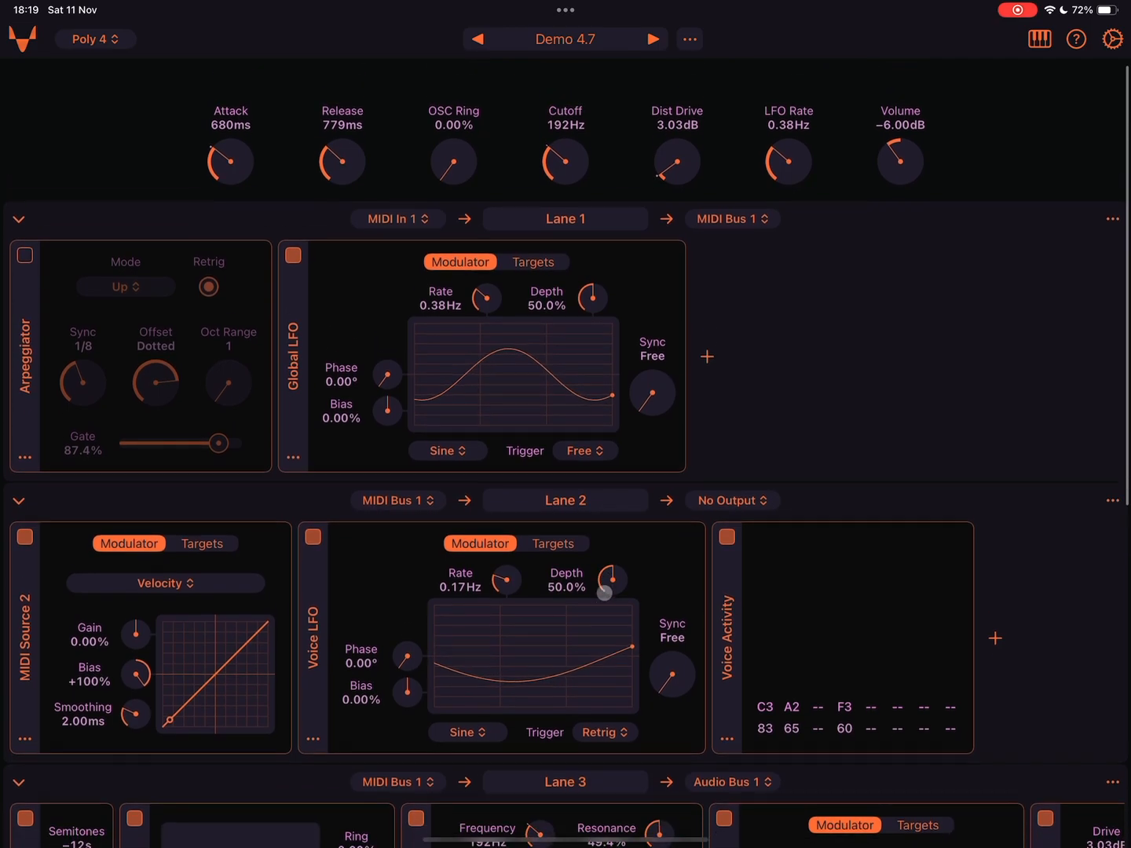
scroll(up, 3)
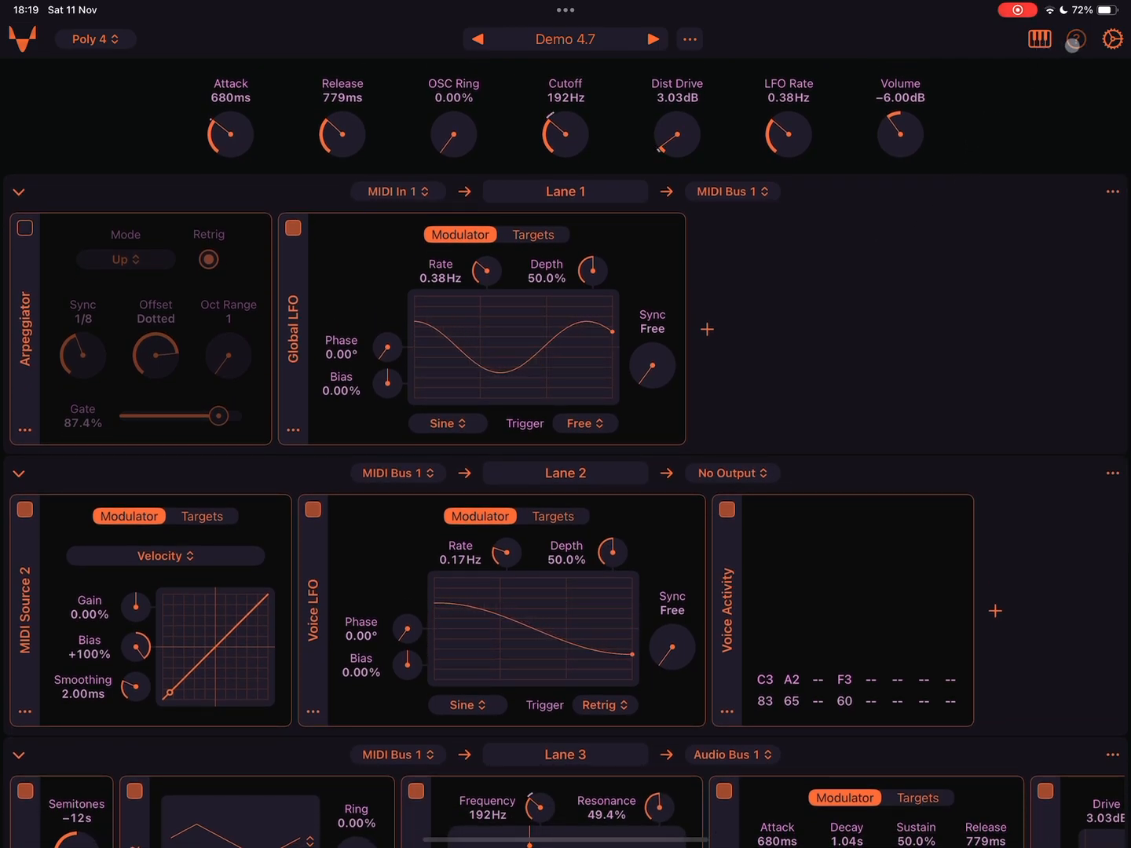
click(1075, 39)
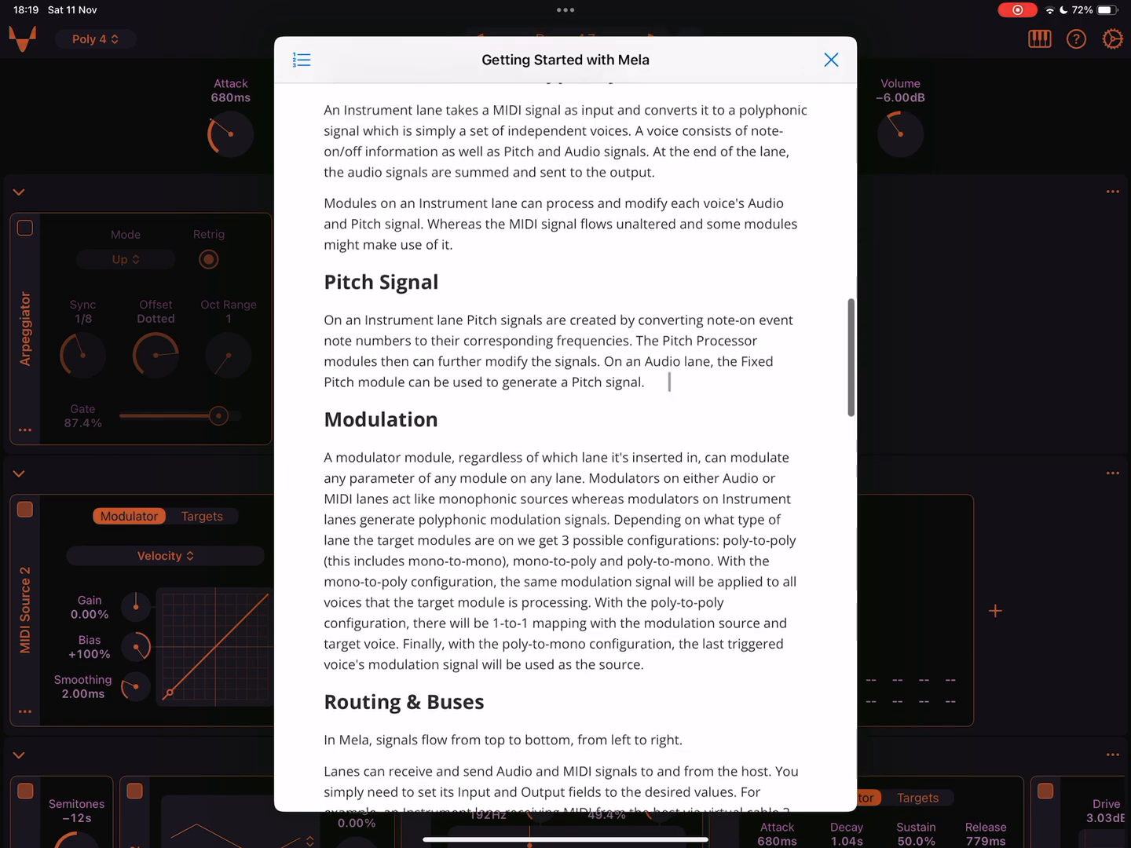
scroll(up, 3)
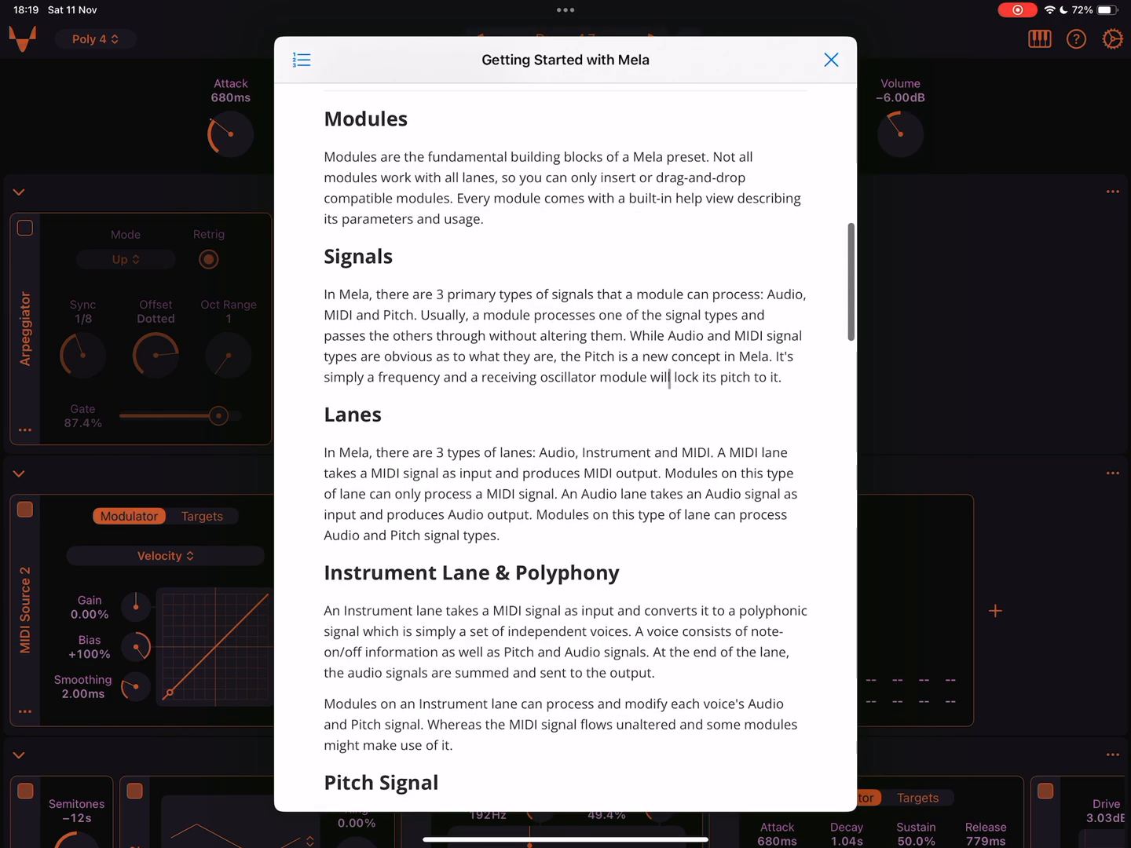
scroll(up, 3)
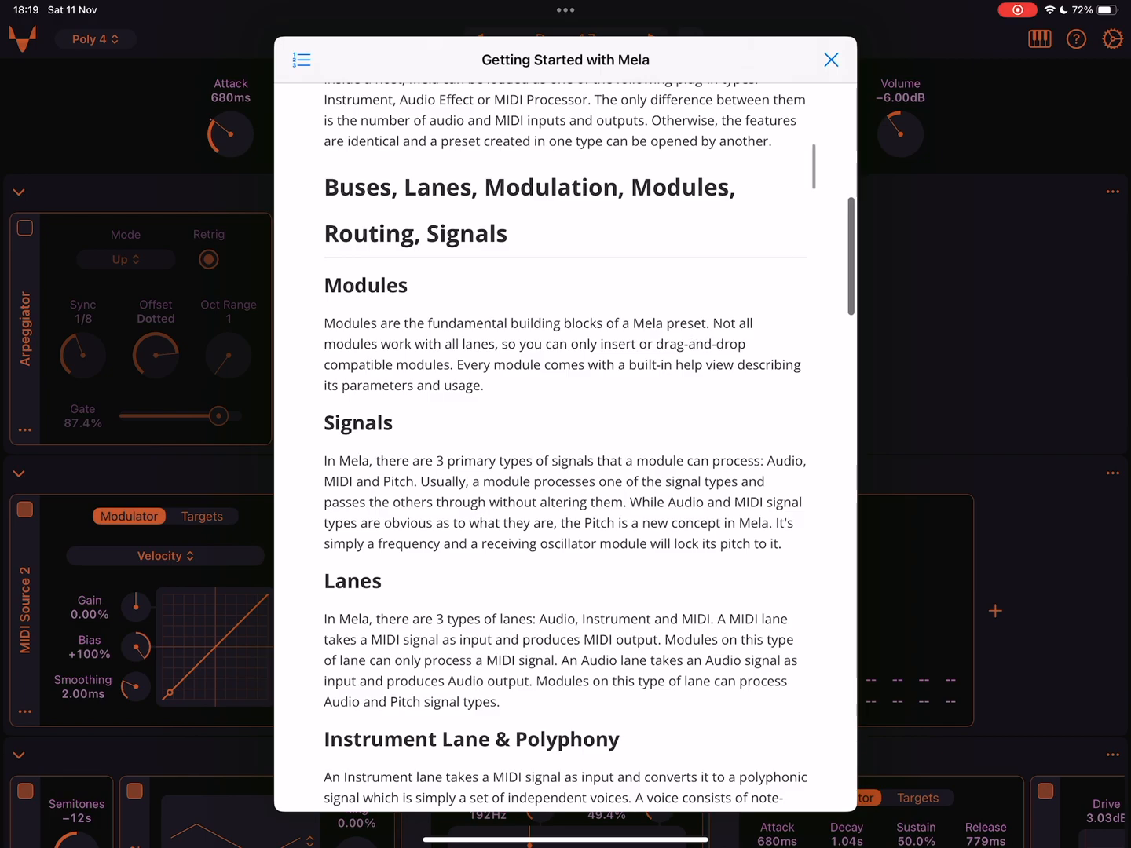
click(831, 60)
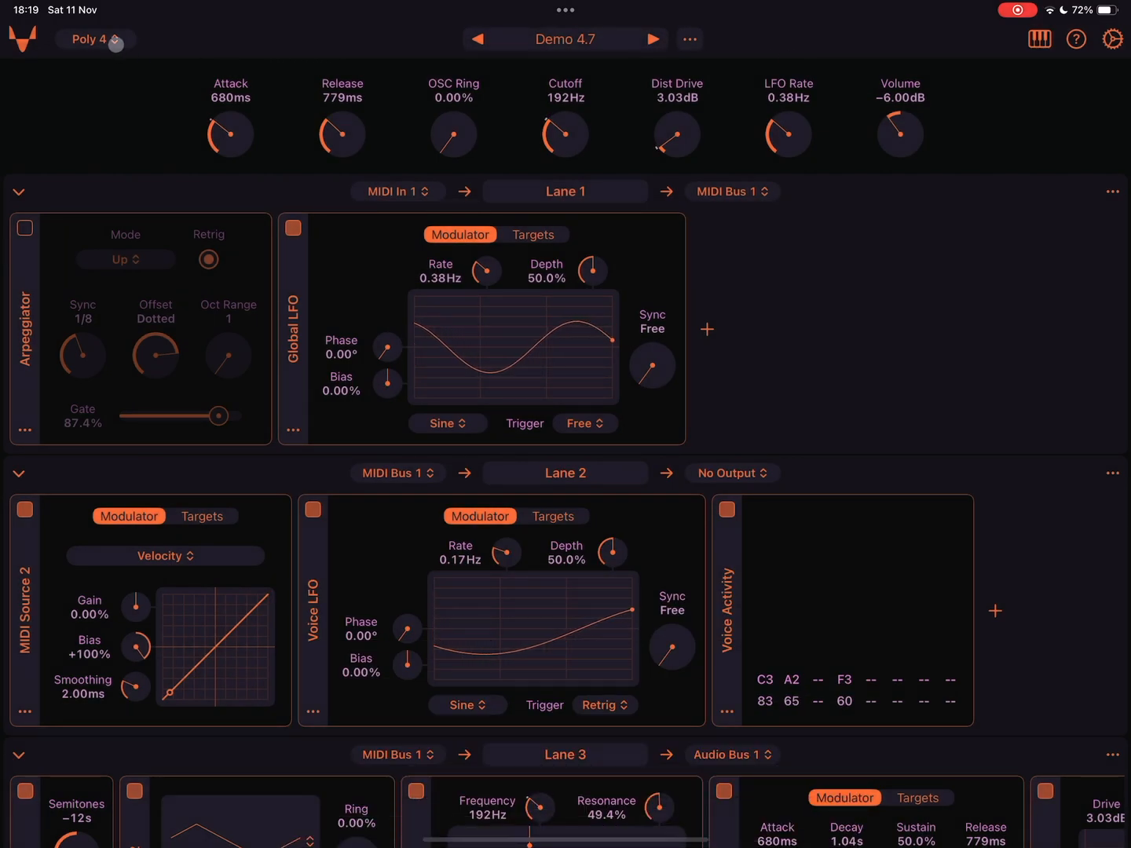
click(89, 39)
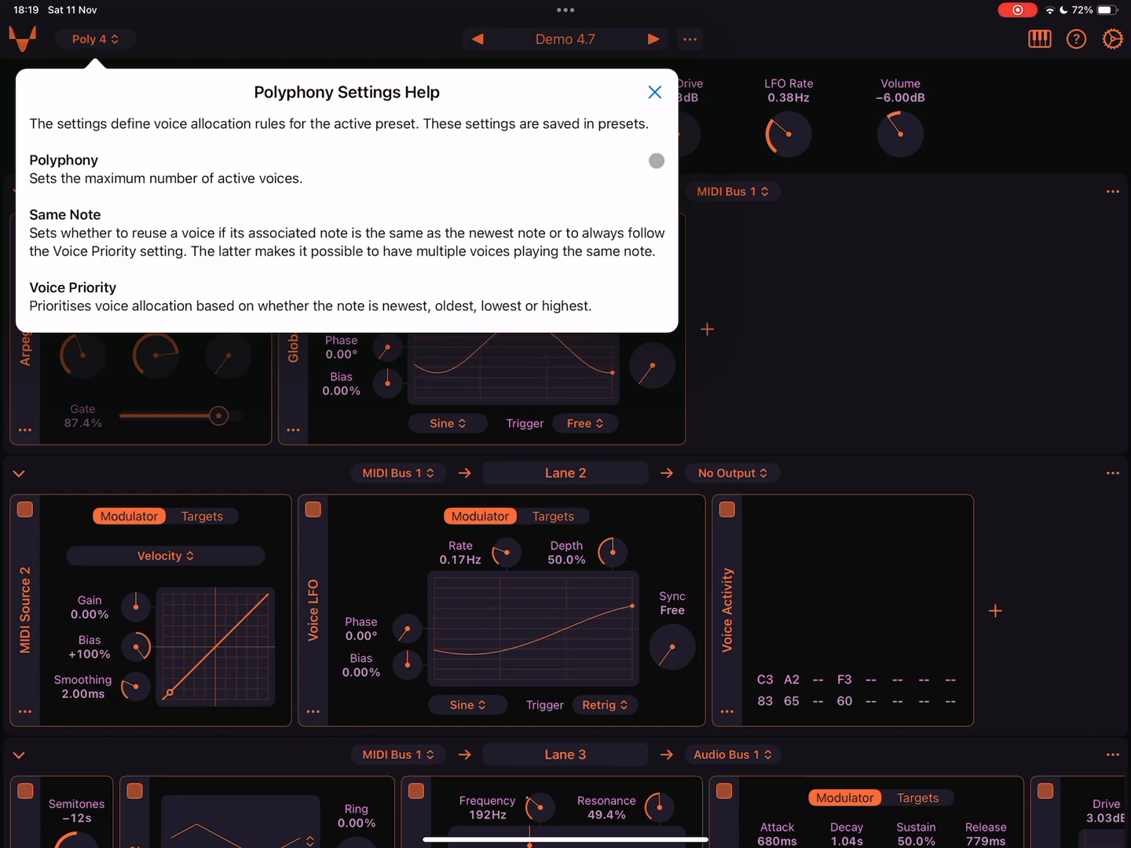
click(654, 92)
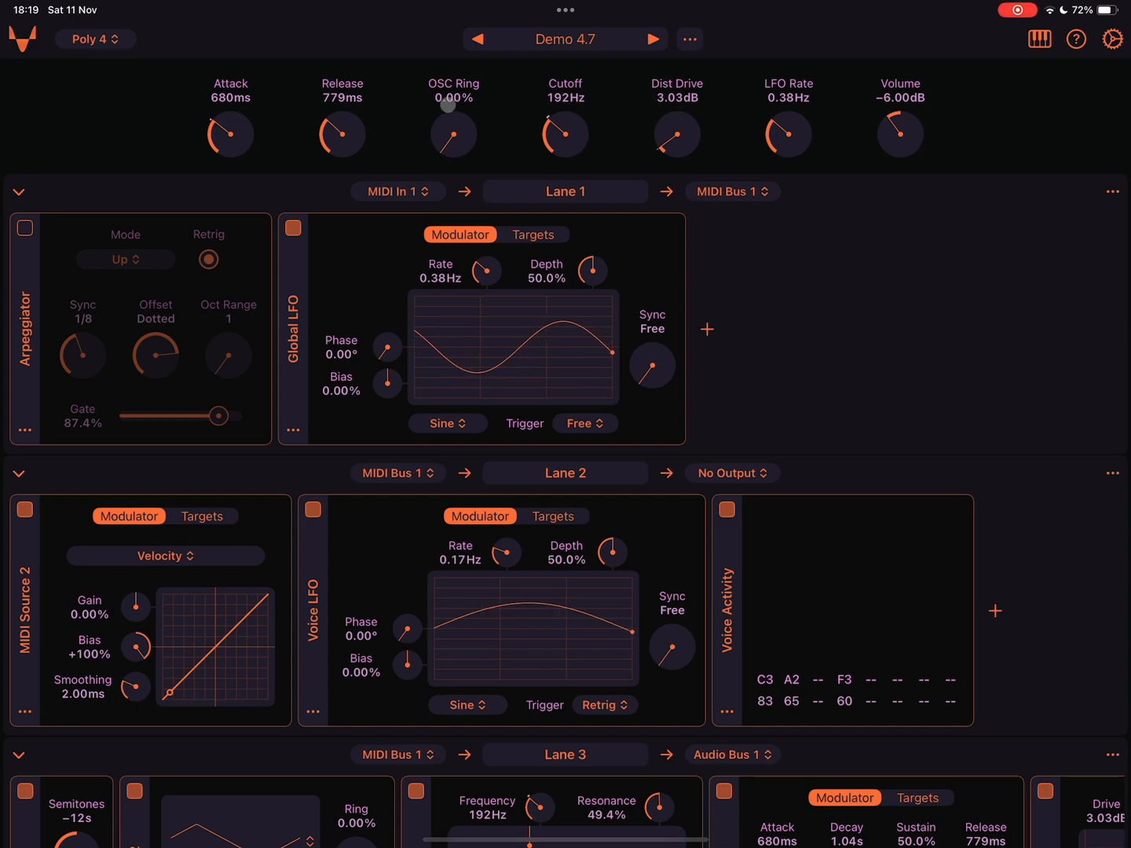